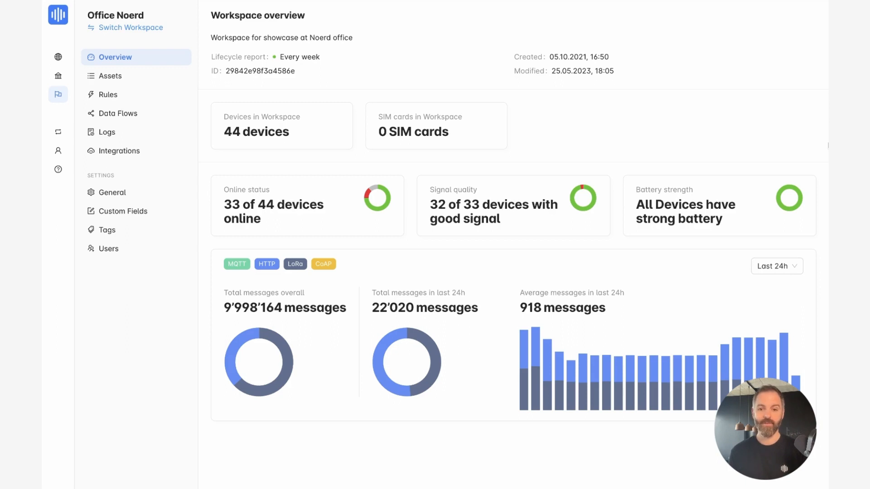
pyautogui.moveTo(518, 163)
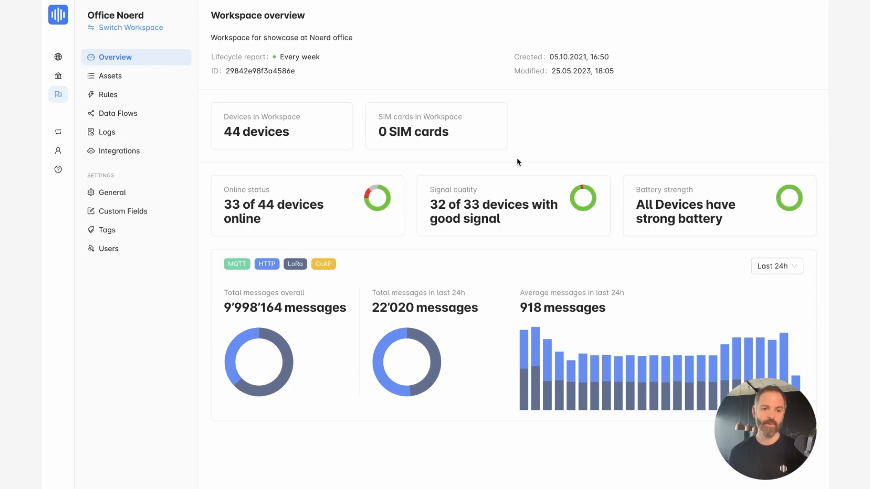
pyautogui.moveTo(295, 158)
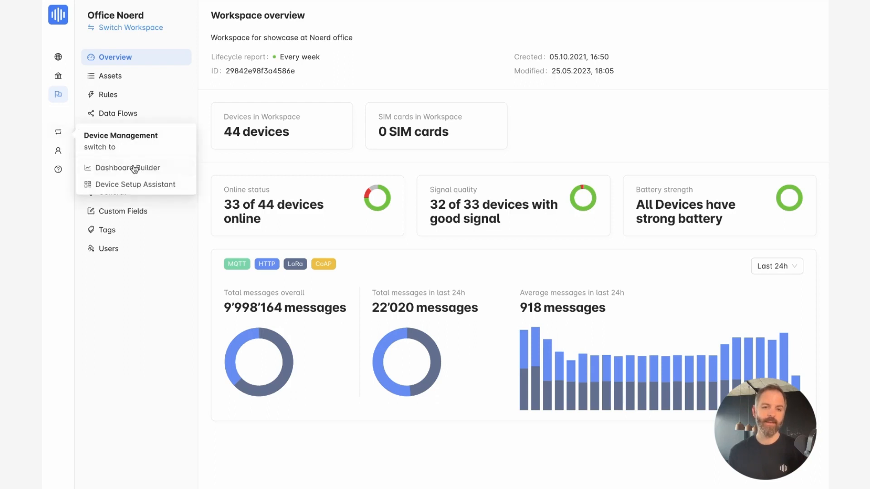
# Switch to the Dashboard Builder overview with demo templates and existing dashboards
pyautogui.click(128, 167)
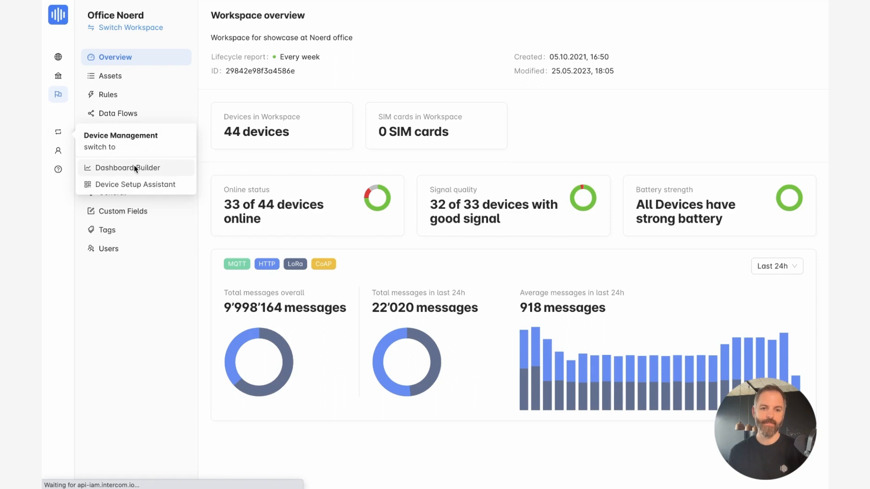
pyautogui.click(128, 168)
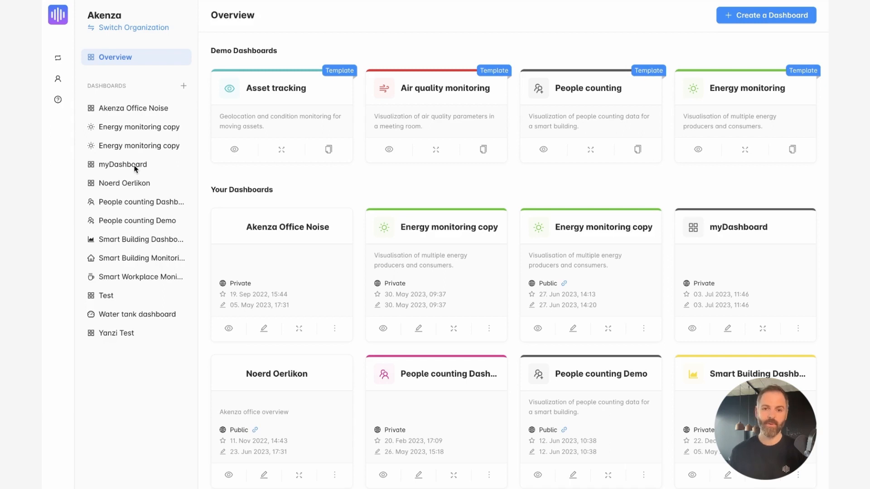
pyautogui.moveTo(753, 19)
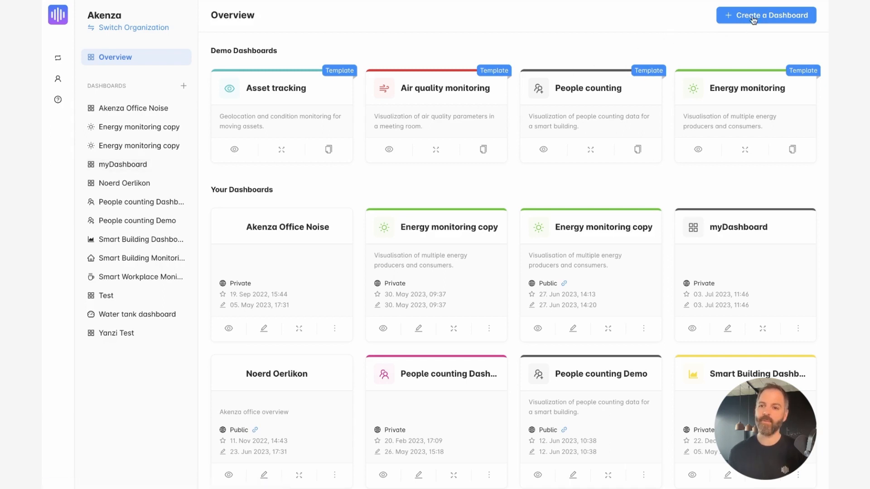
# Create a new dashboard named 'Office dashboard' and continue to the workspace scope step
pyautogui.click(764, 16)
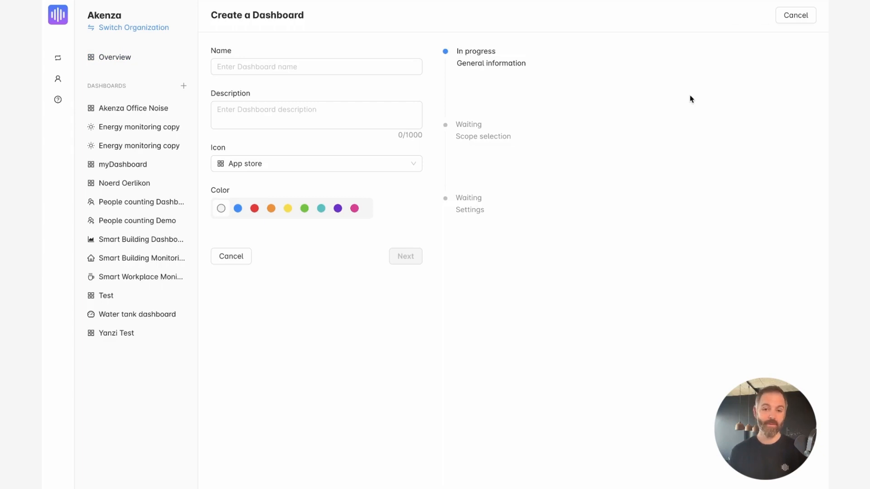
pyautogui.click(316, 67)
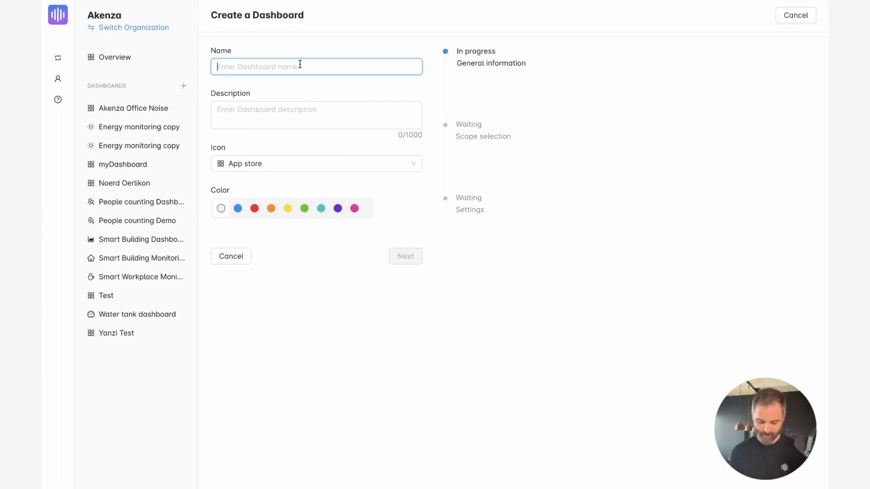
pyautogui.write('Office dashboard')
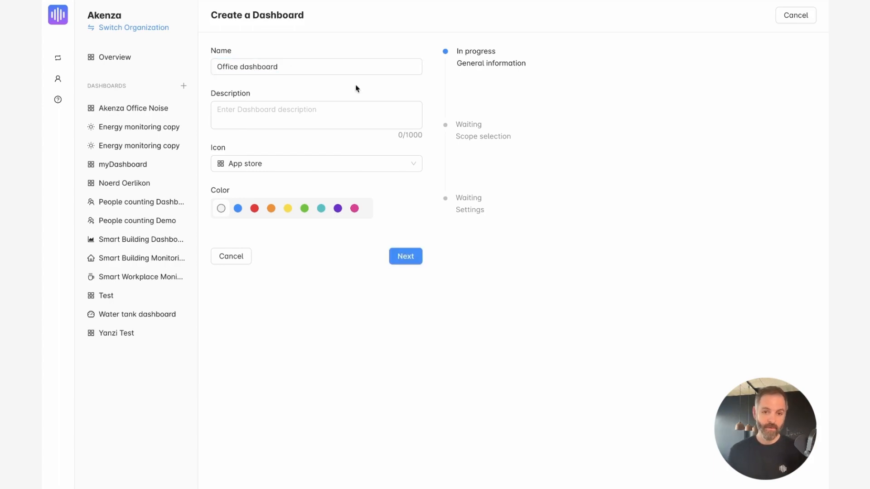
pyautogui.moveTo(396, 205)
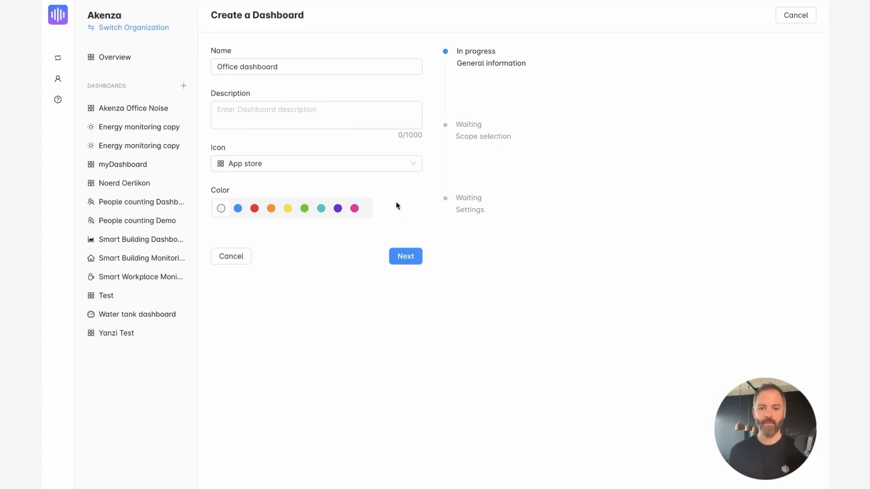
pyautogui.click(405, 256)
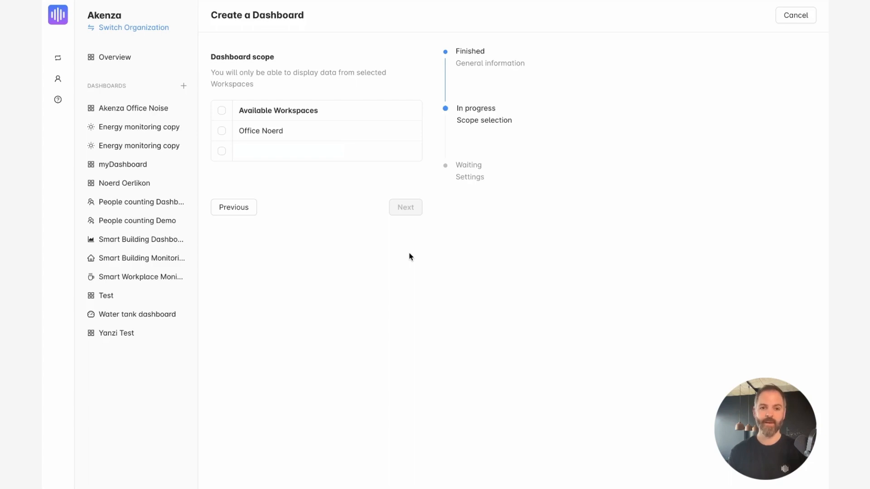
pyautogui.moveTo(319, 119)
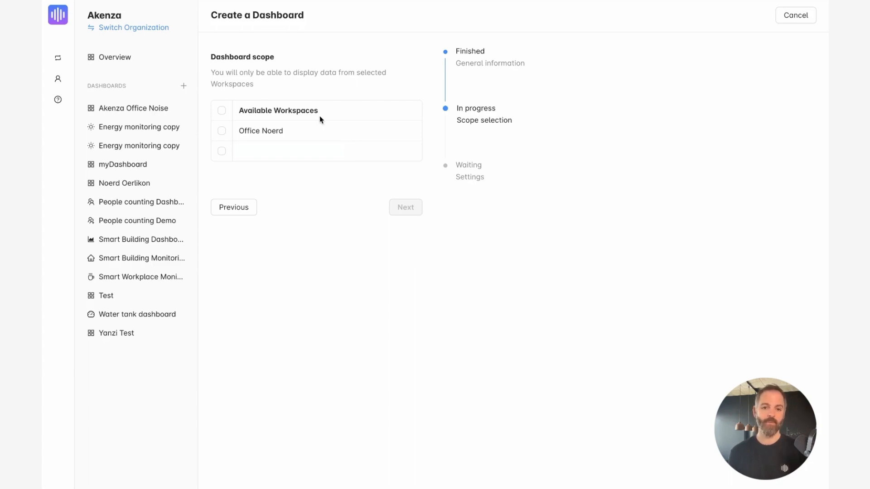
# Scope the dashboard to the Office Noerd workspace and continue to the Settings step
pyautogui.click(221, 130)
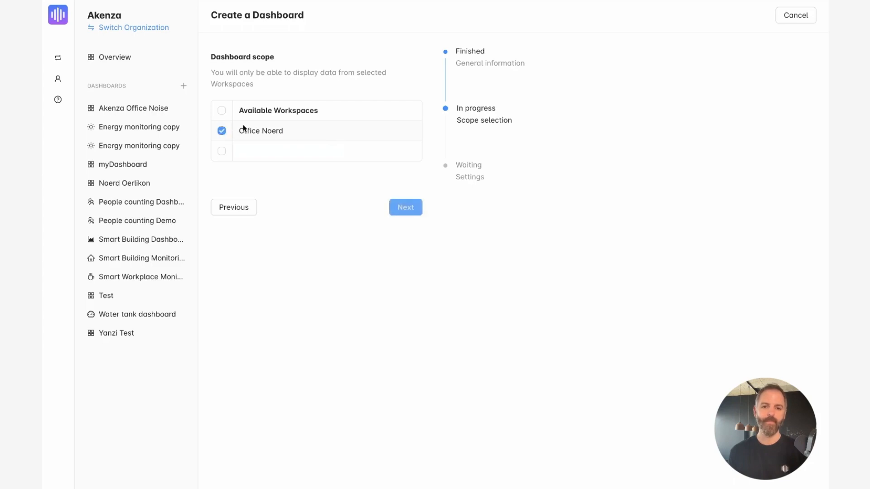
pyautogui.click(405, 207)
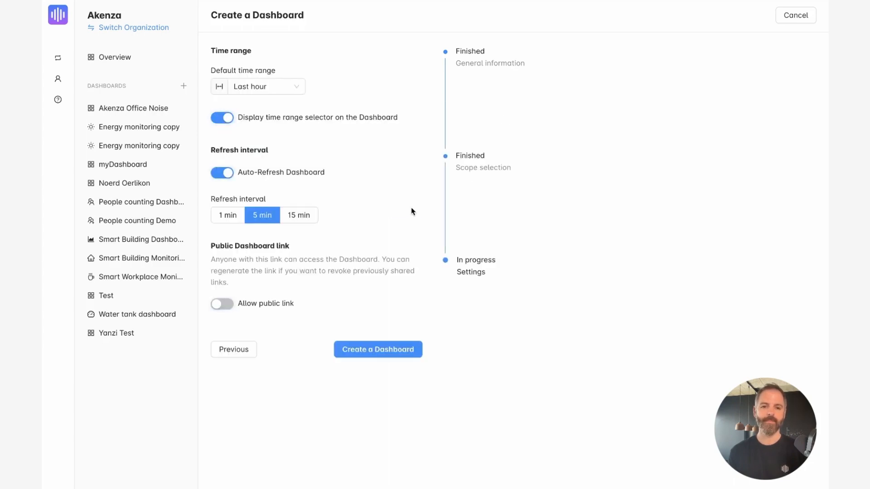
pyautogui.moveTo(399, 236)
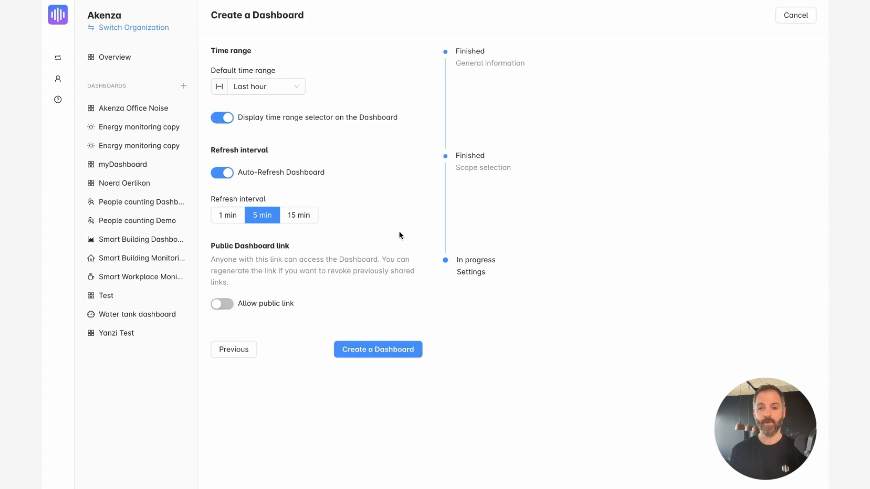
pyautogui.moveTo(391, 243)
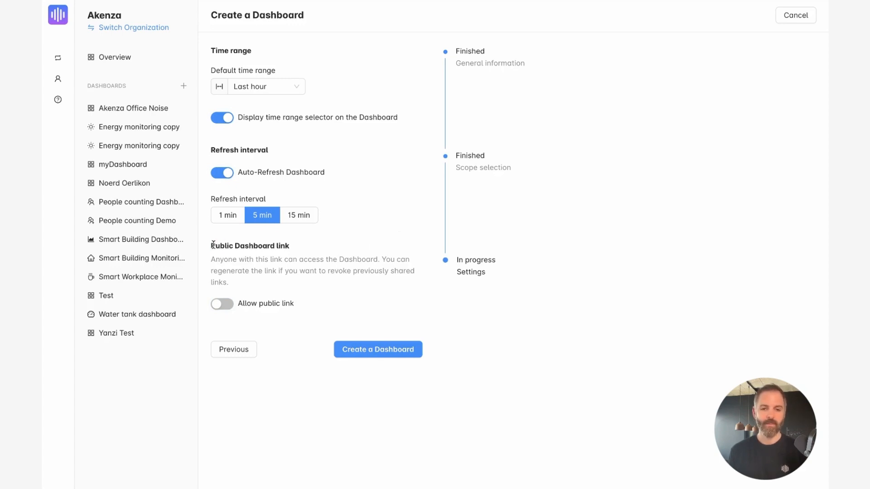
pyautogui.doubleClick(250, 246)
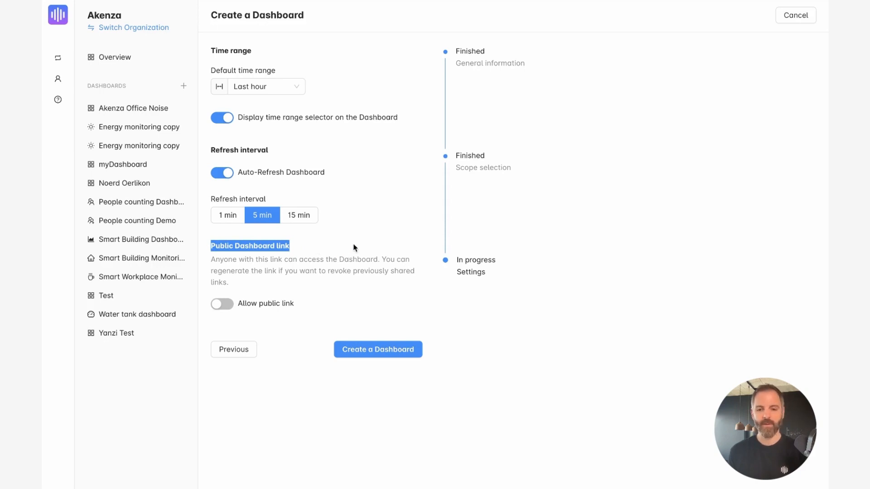
pyautogui.moveTo(372, 300)
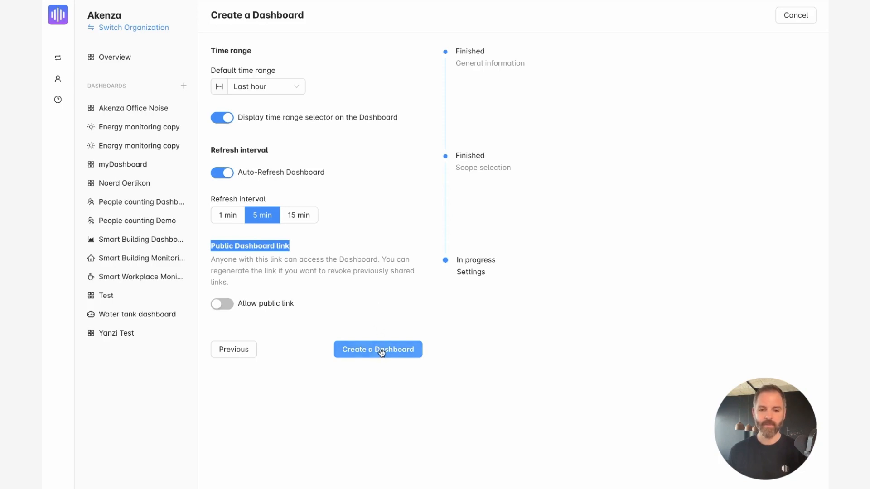
# Create the empty Office dashboard and list the component types available to add
pyautogui.click(378, 350)
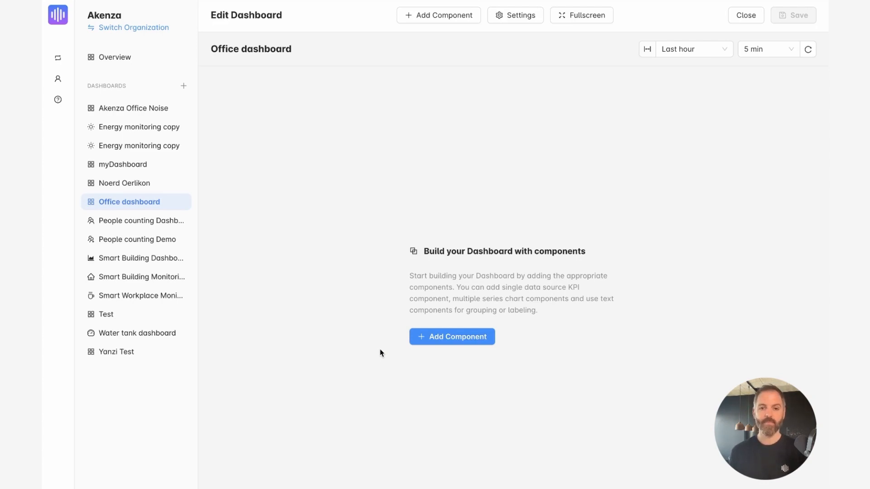
pyautogui.click(438, 15)
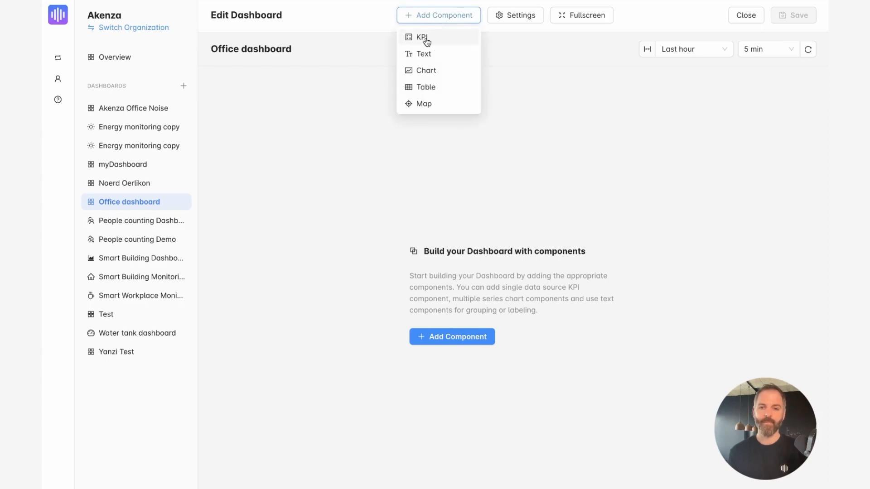
# Add a KPI headed 'Office temperature' with the Temperature icon and label 'Temperature'
pyautogui.click(421, 36)
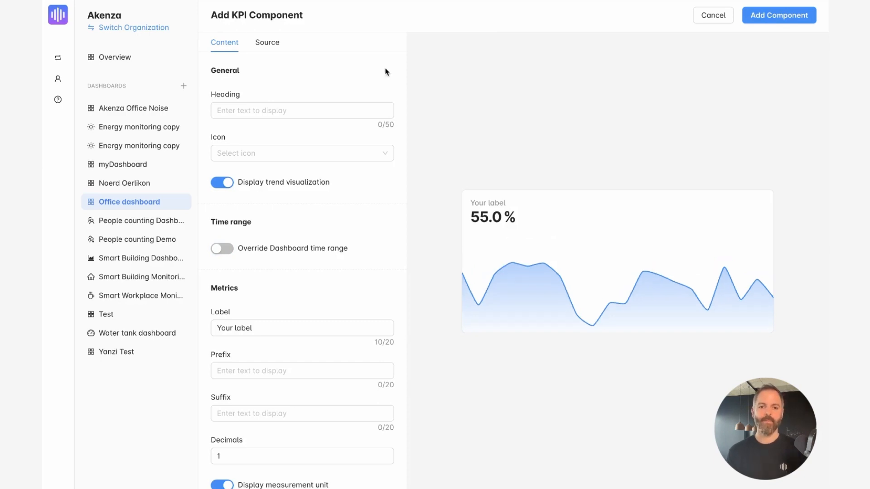
pyautogui.click(302, 111)
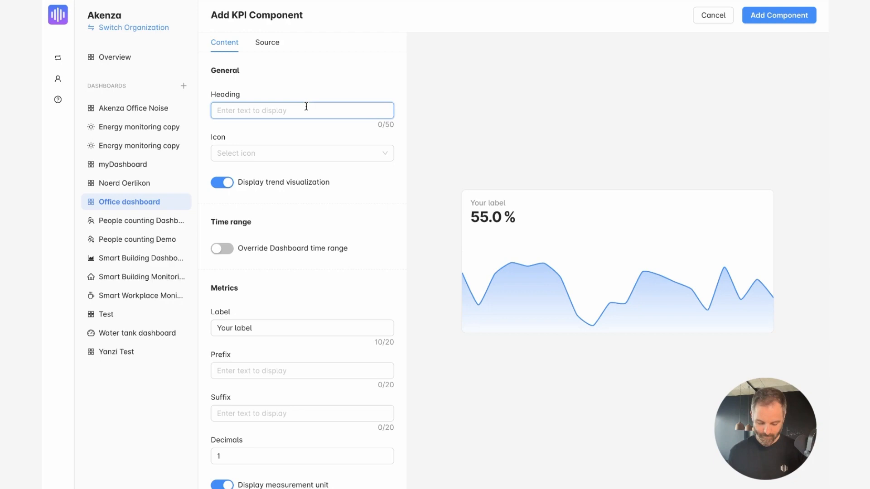
pyautogui.write('Office temperature')
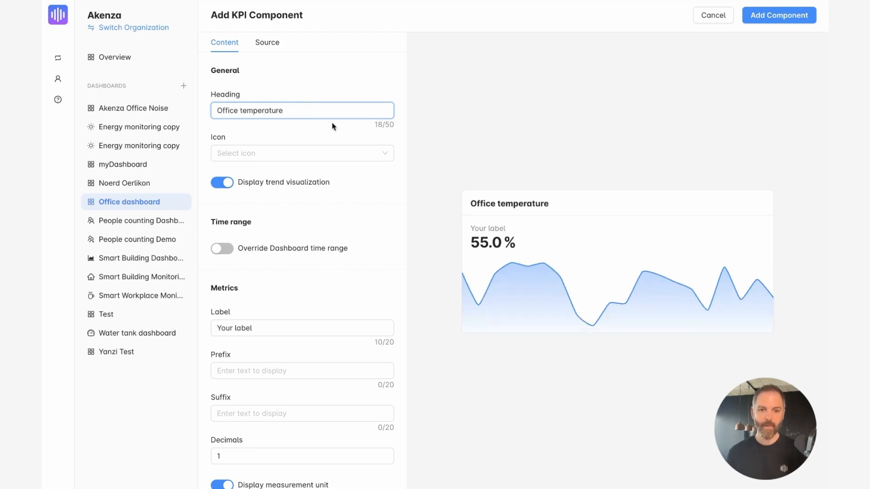
pyautogui.write('tem')
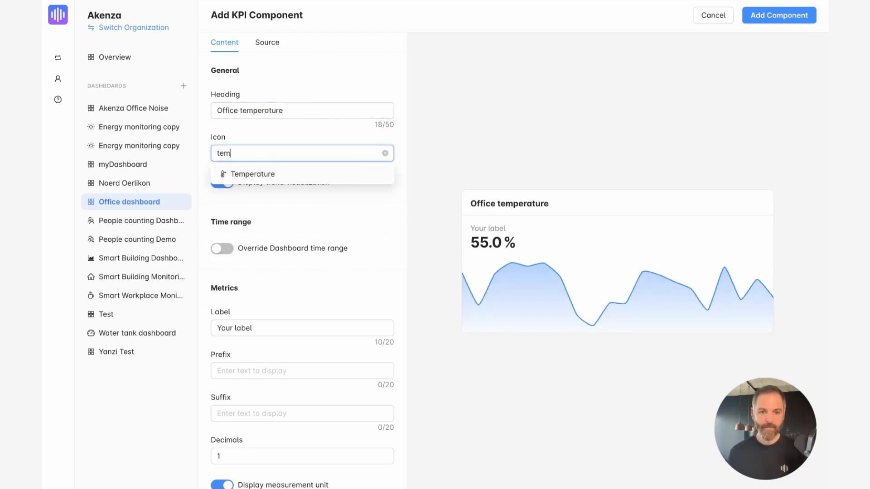
pyautogui.click(252, 174)
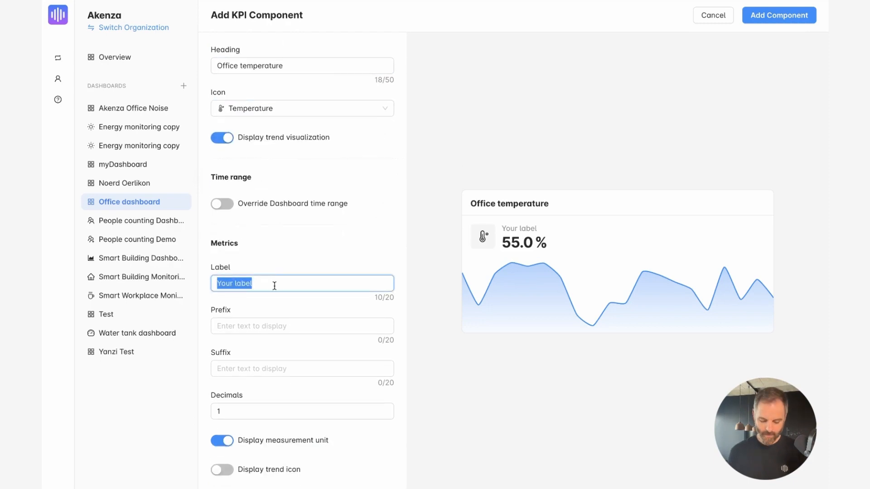
pyautogui.write('Temperature')
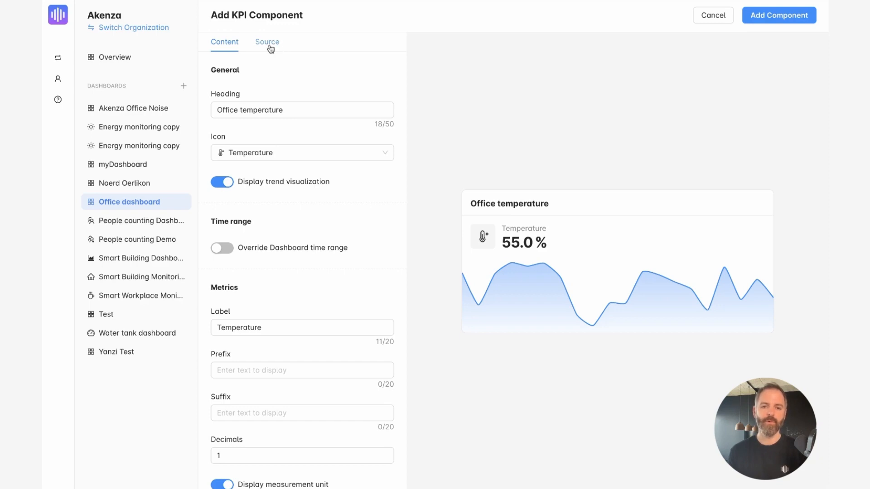
# Source the KPI from the Elsys ERS eye Default > Temperature data point and add it to the dashboard
pyautogui.click(266, 42)
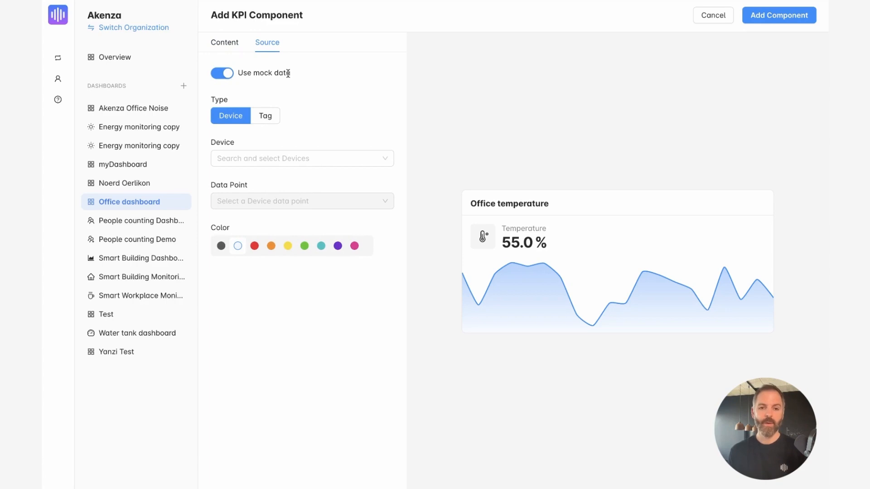
pyautogui.doubleClick(263, 72)
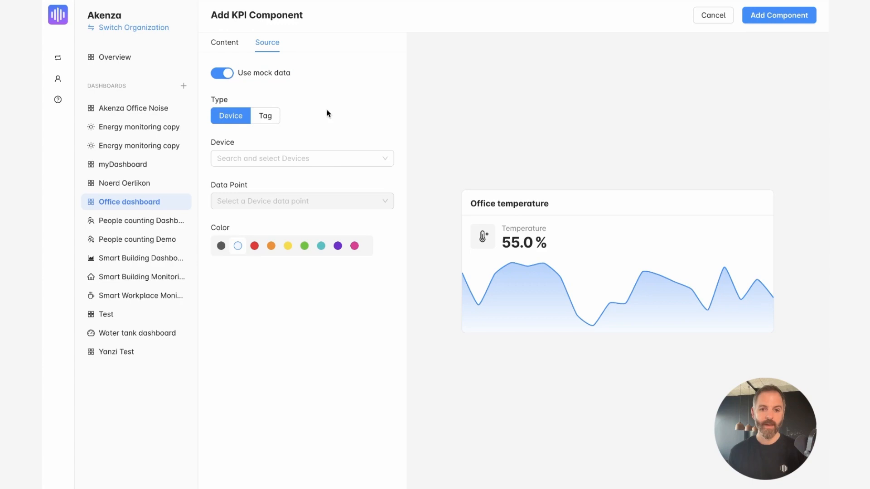
pyautogui.click(302, 158)
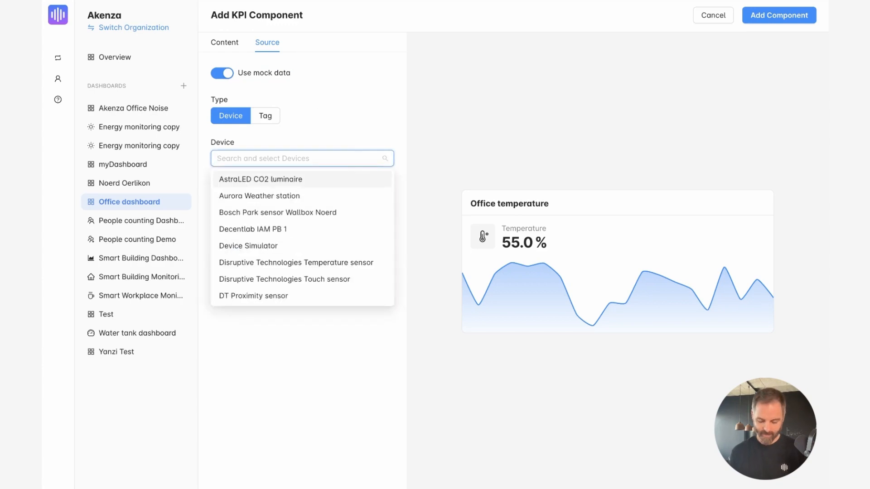
pyautogui.write('elsys')
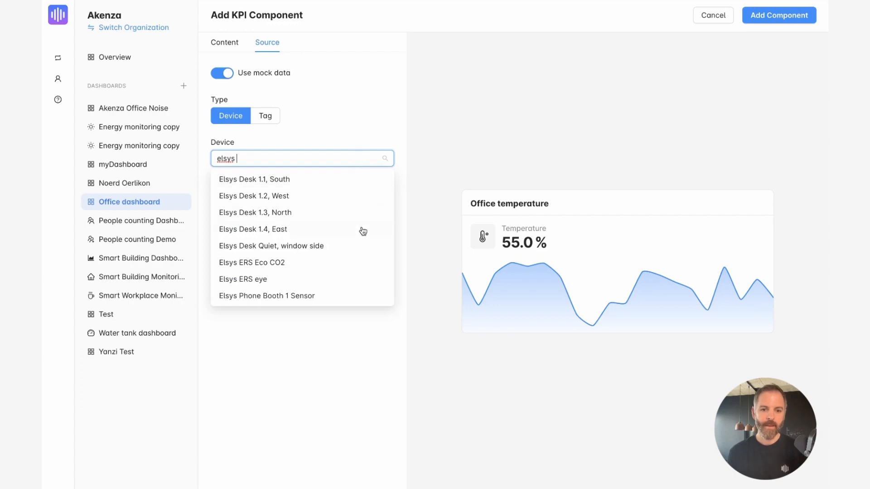
pyautogui.click(243, 279)
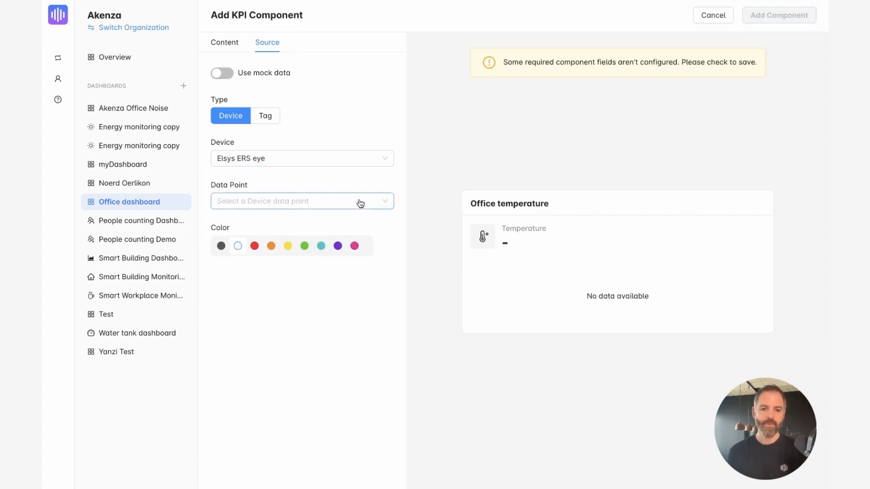
pyautogui.click(302, 202)
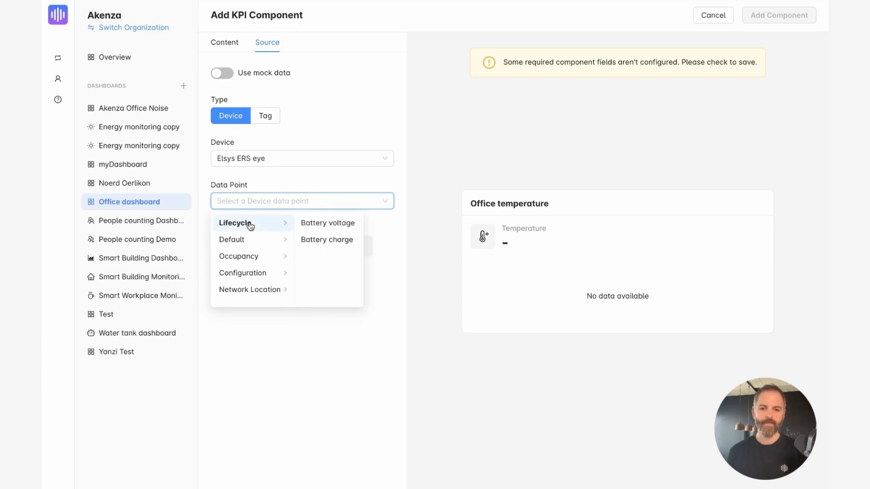
pyautogui.moveTo(233, 239)
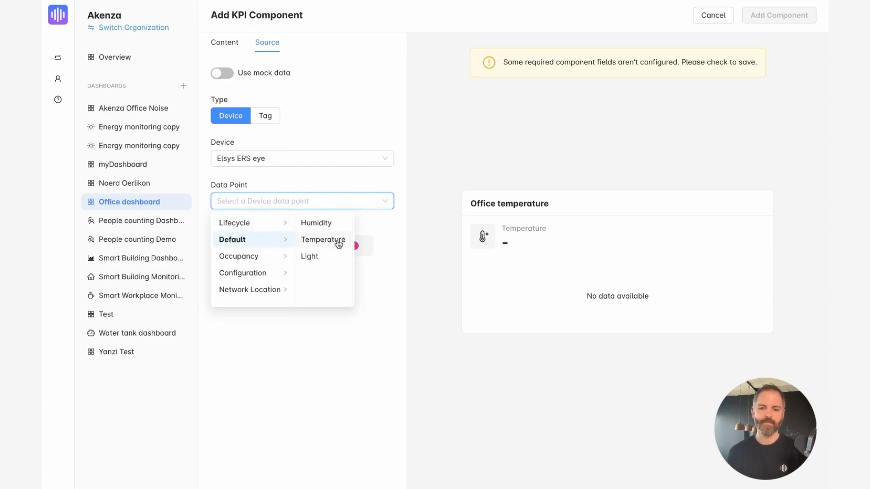
pyautogui.click(323, 239)
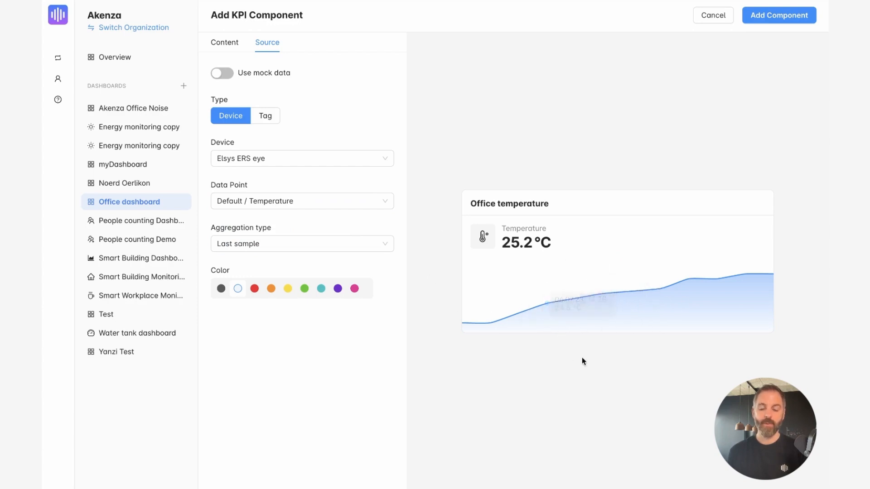
pyautogui.moveTo(620, 172)
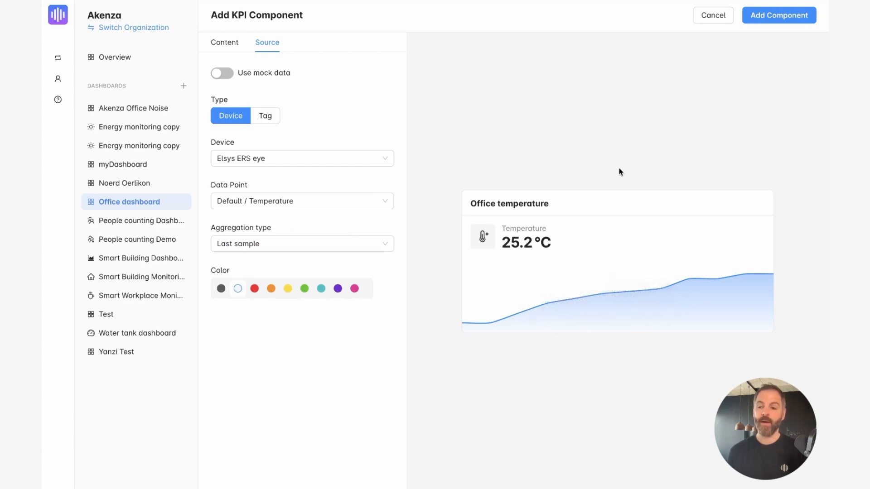
pyautogui.click(778, 16)
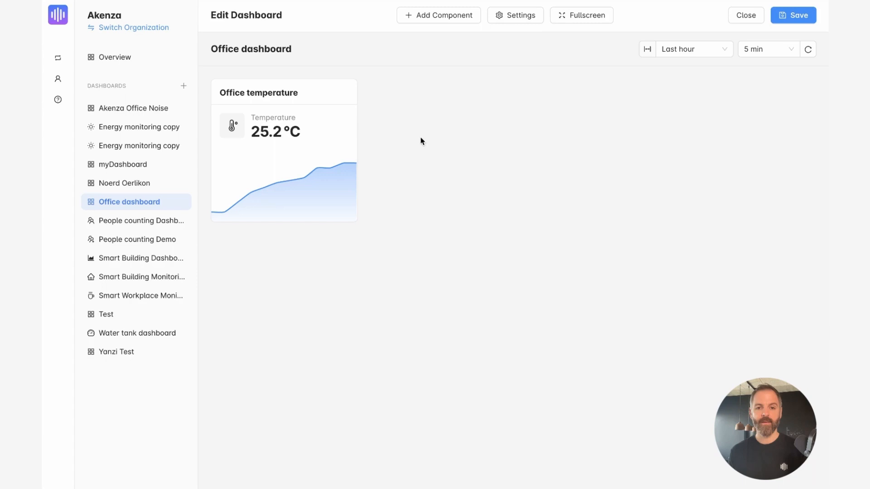
# Duplicate the temperature KPI and rename the copy's heading to 'Office humidity'
pyautogui.click(347, 89)
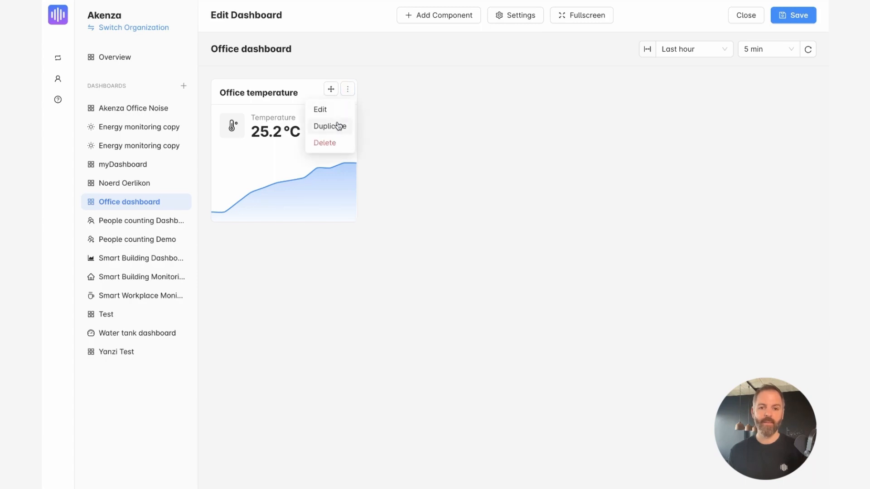
pyautogui.click(329, 126)
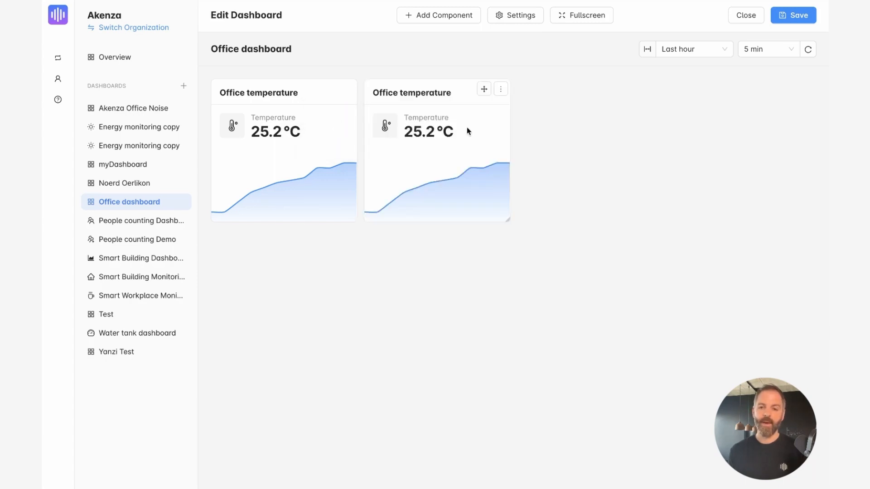
pyautogui.click(500, 89)
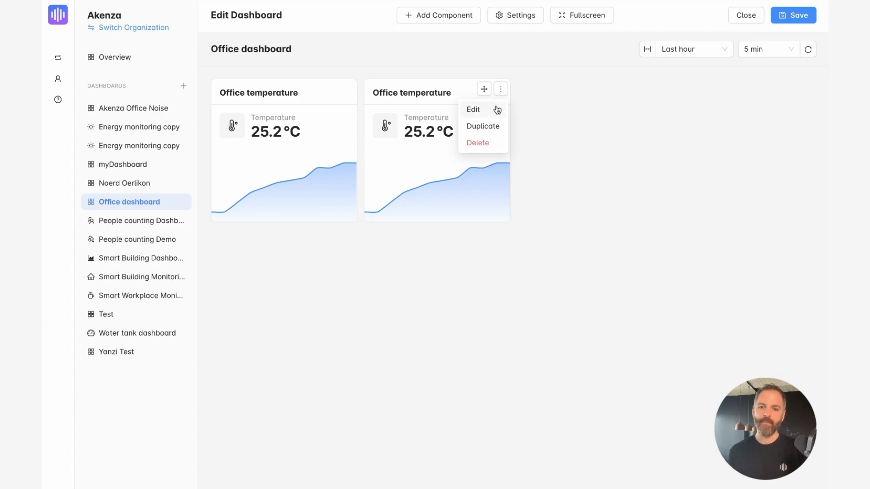
pyautogui.click(474, 110)
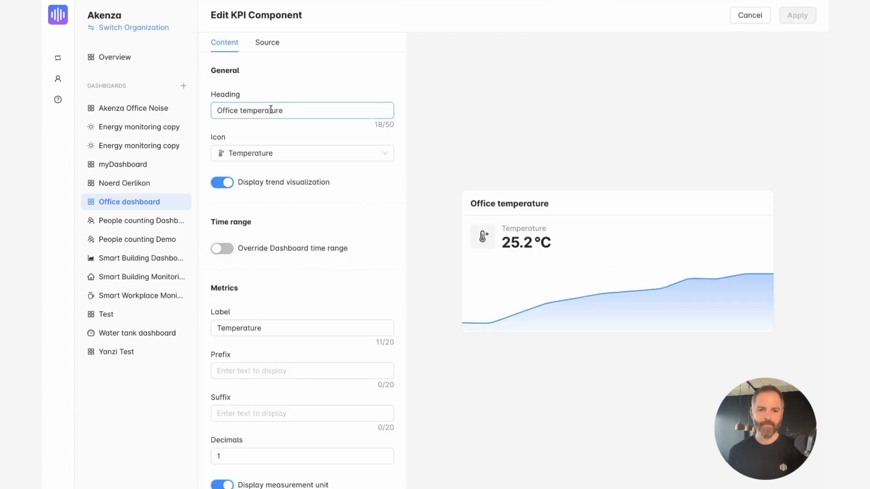
pyautogui.click(302, 153)
pyautogui.write('Humid')
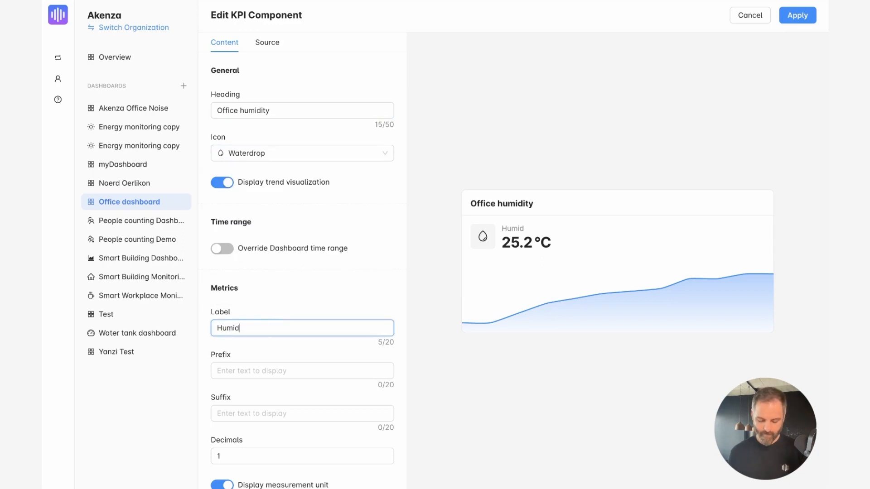
pyautogui.write('ity')
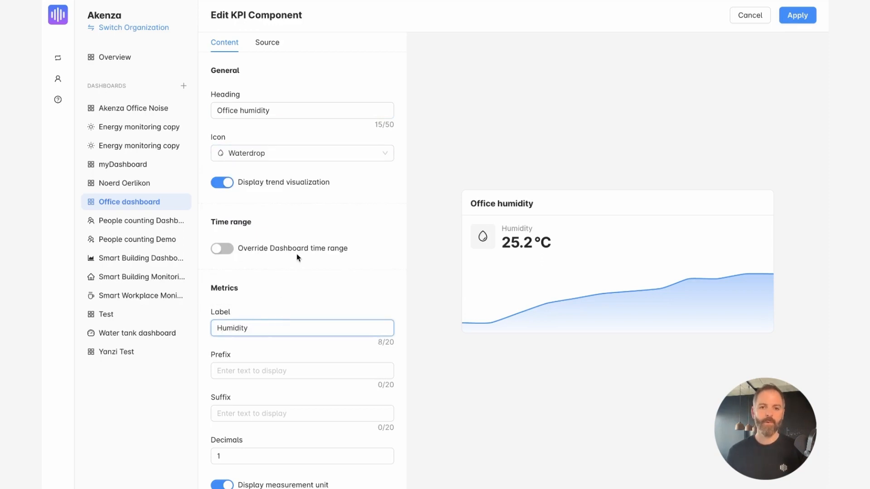
# Switch the copy's source data point to Default > Humidity
pyautogui.click(267, 42)
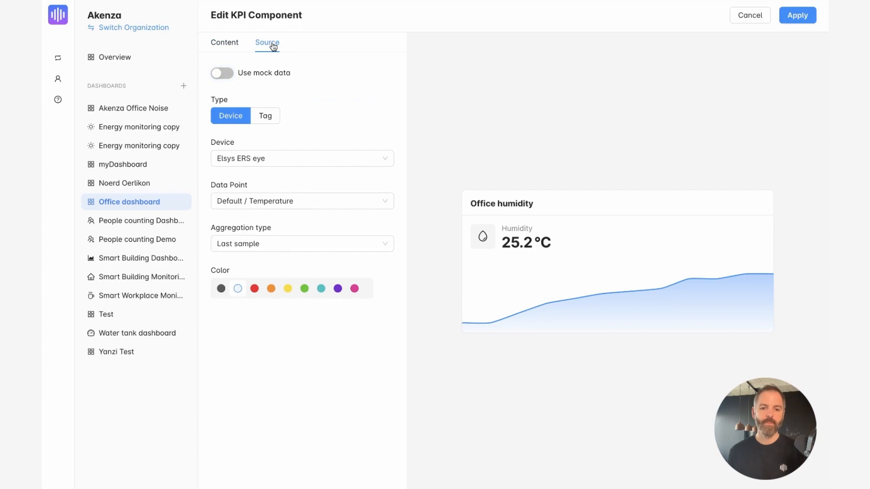
pyautogui.click(302, 201)
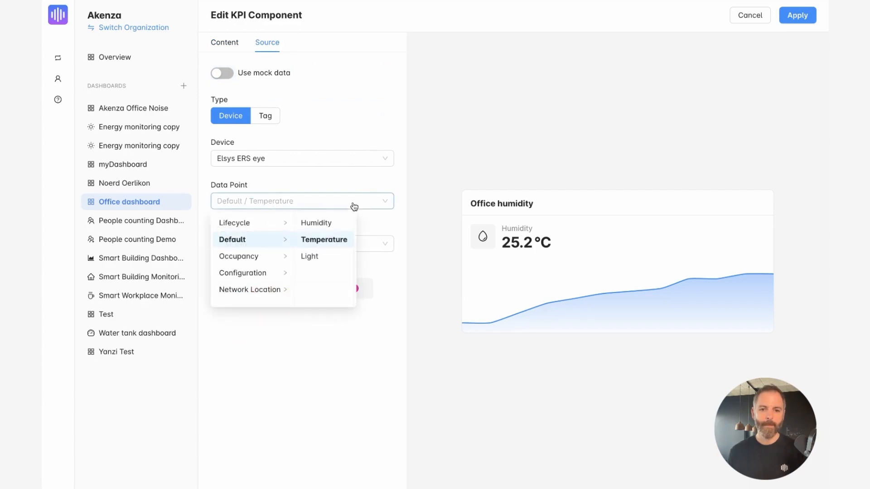
pyautogui.click(316, 223)
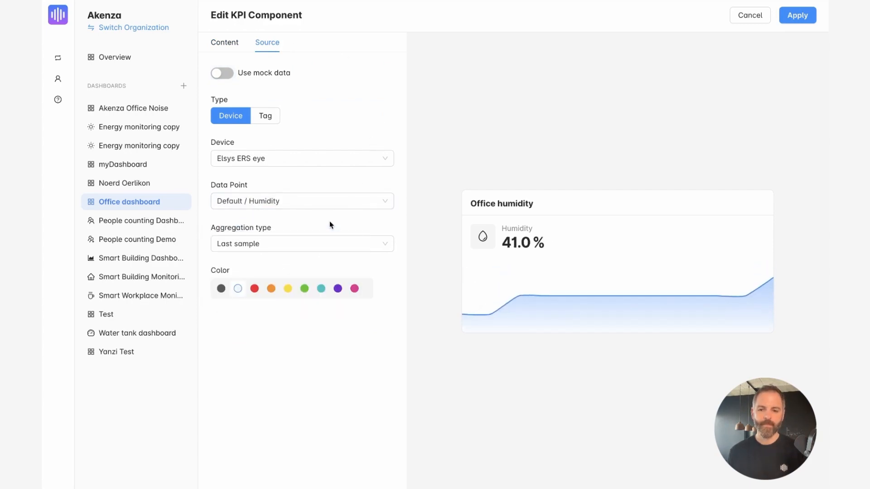
pyautogui.moveTo(549, 98)
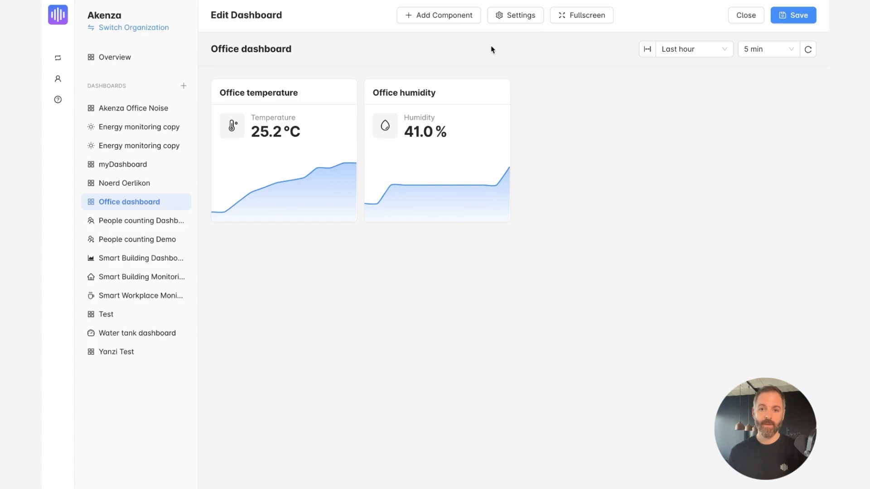
# Add a chart component headed 'Office light' with a series named 'Light'
pyautogui.click(439, 15)
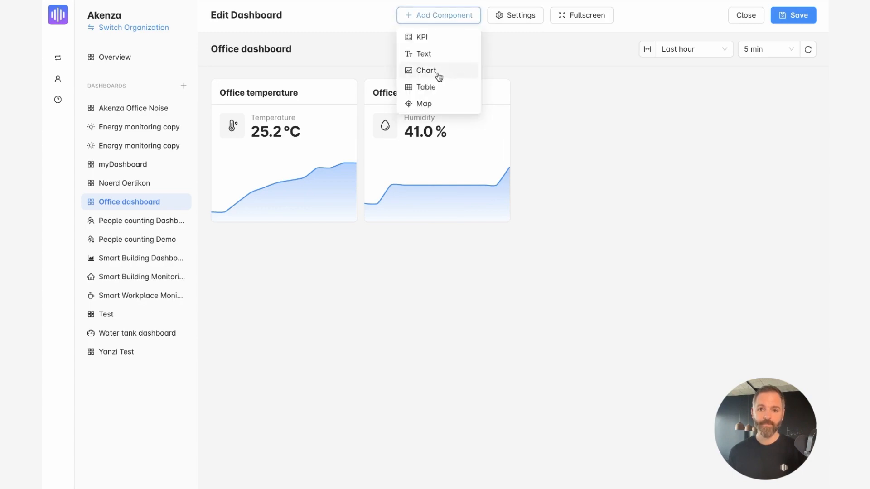
pyautogui.click(425, 71)
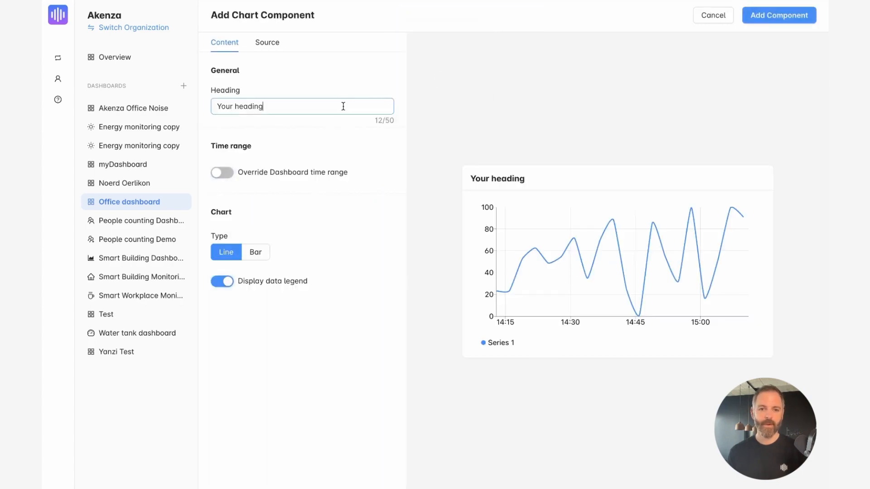
pyautogui.write('Office light')
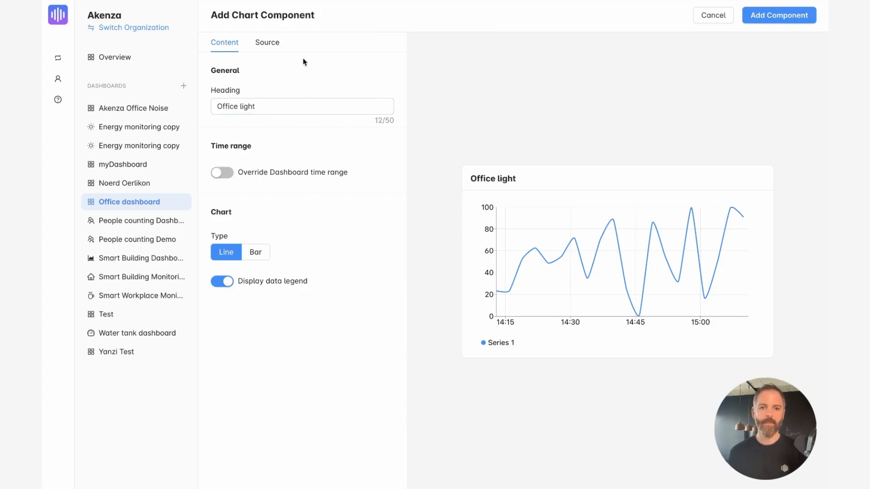
pyautogui.click(266, 42)
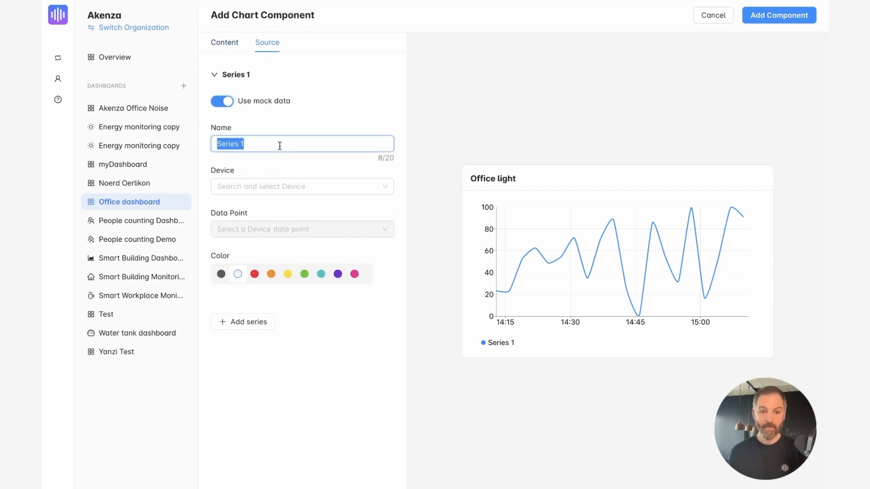
pyautogui.write('Light')
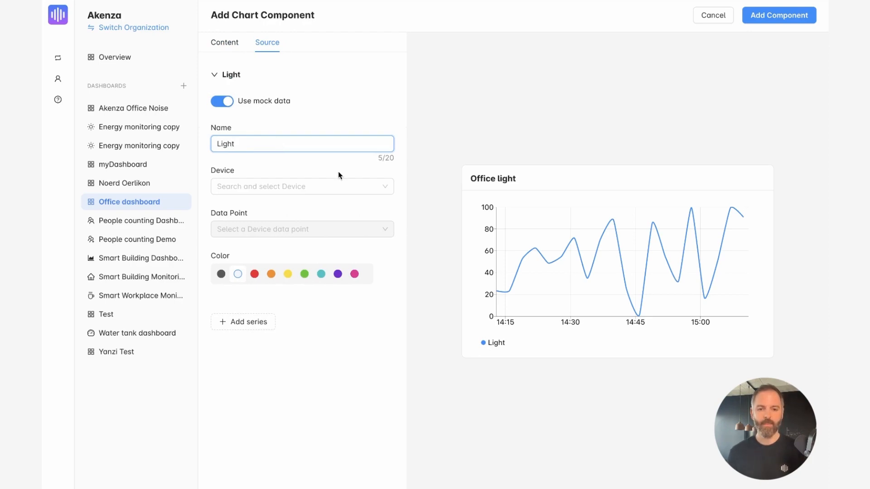
# Plot the Elsys ERS eye Default > Light data point in orange and add the chart to the dashboard
pyautogui.click(302, 186)
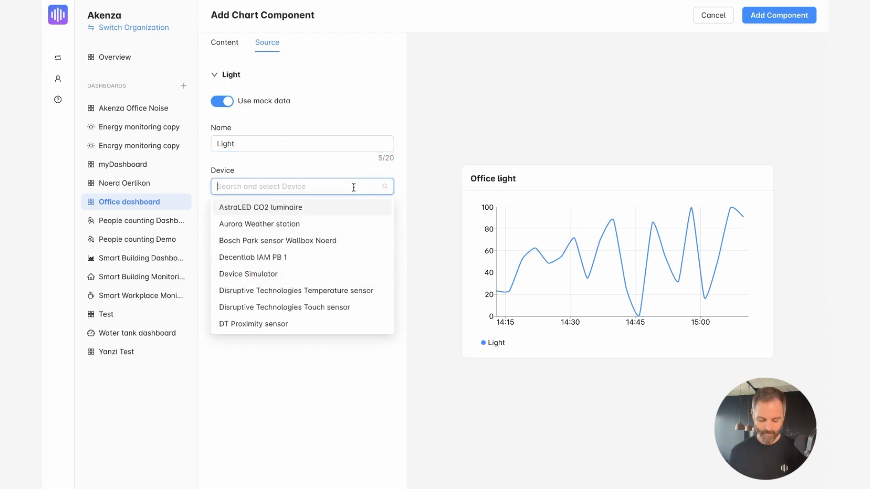
pyautogui.write('elsys')
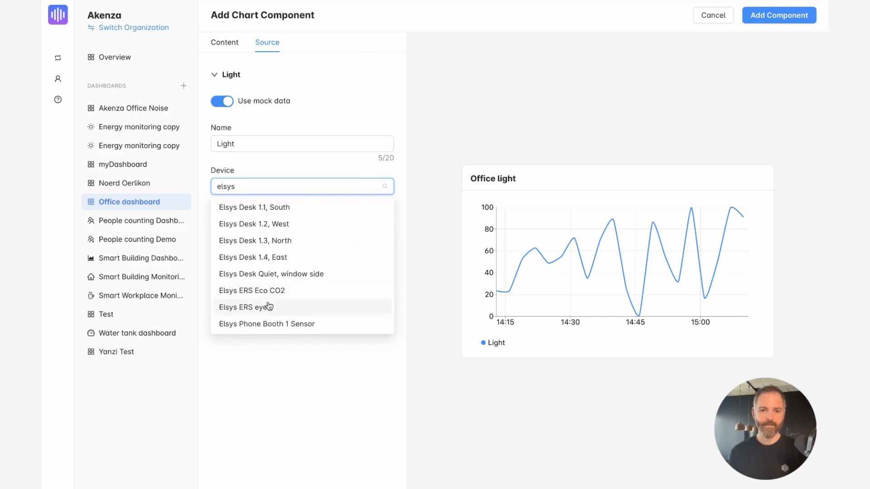
pyautogui.click(245, 307)
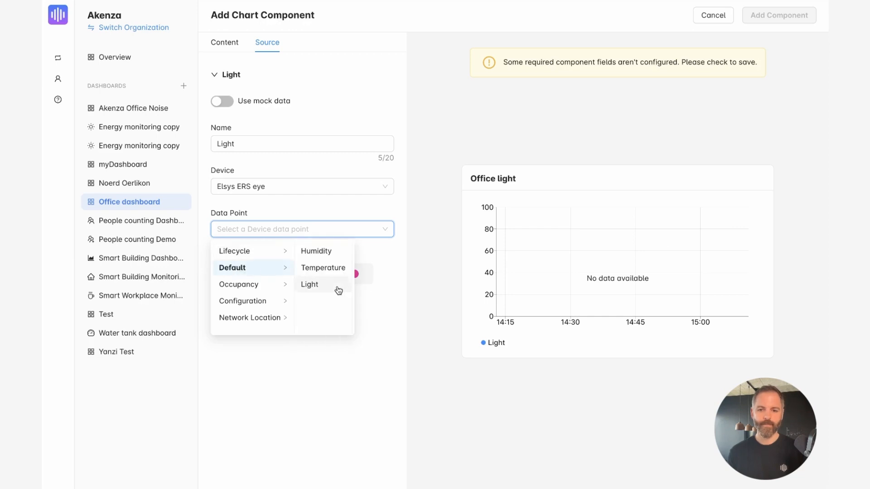
pyautogui.click(309, 283)
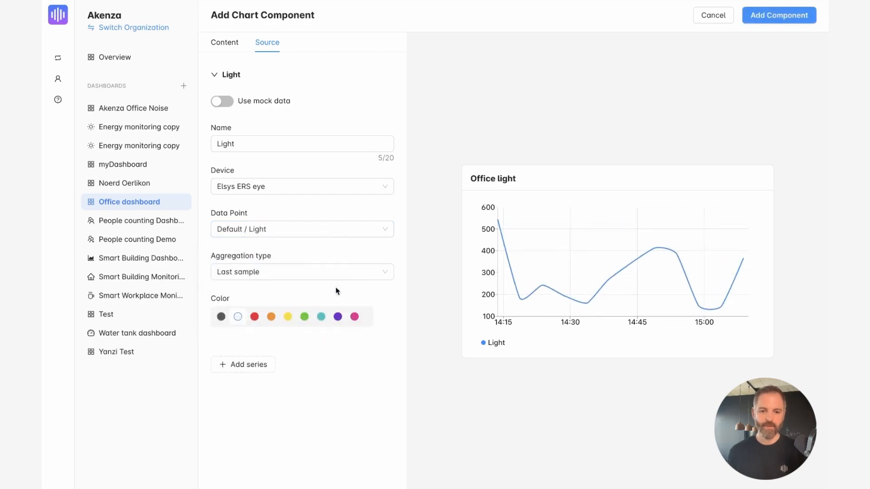
pyautogui.click(270, 317)
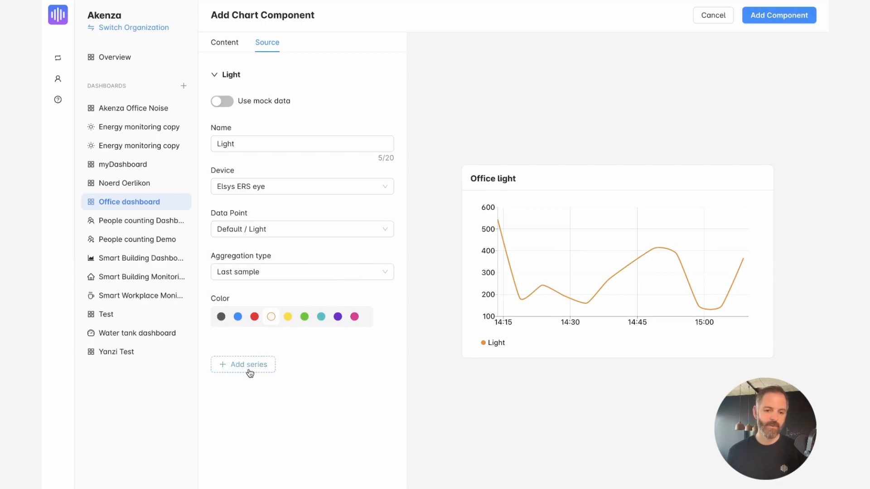
pyautogui.moveTo(361, 371)
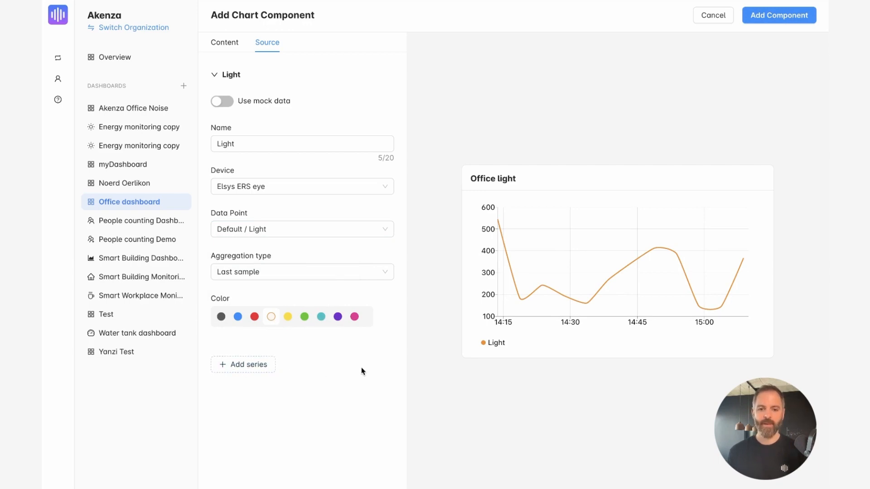
pyautogui.moveTo(732, 97)
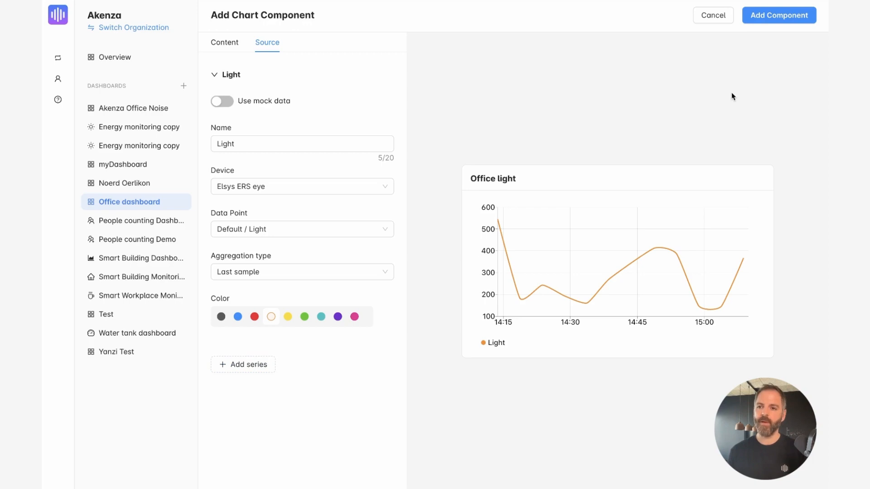
pyautogui.click(778, 15)
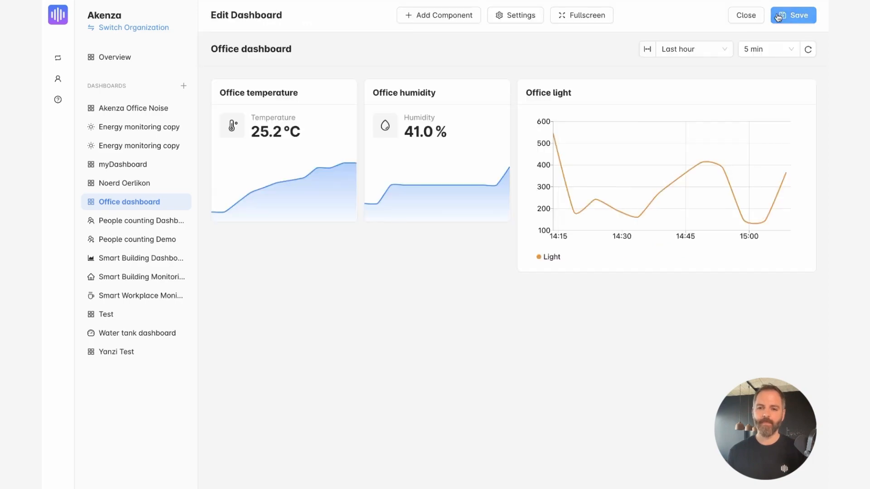
pyautogui.moveTo(493, 184)
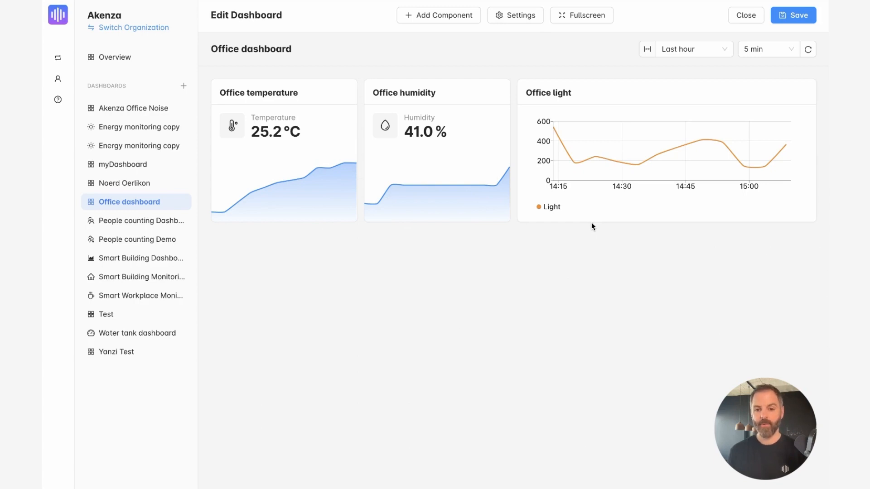
pyautogui.moveTo(579, 232)
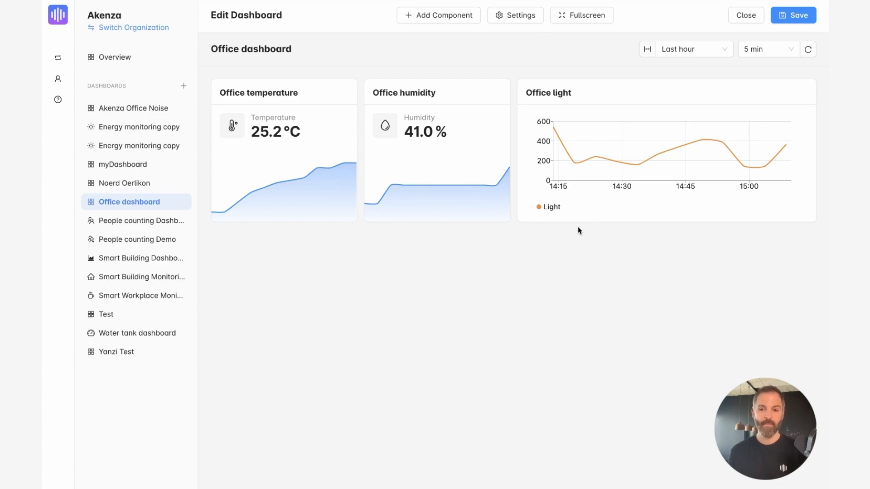
pyautogui.moveTo(424, 46)
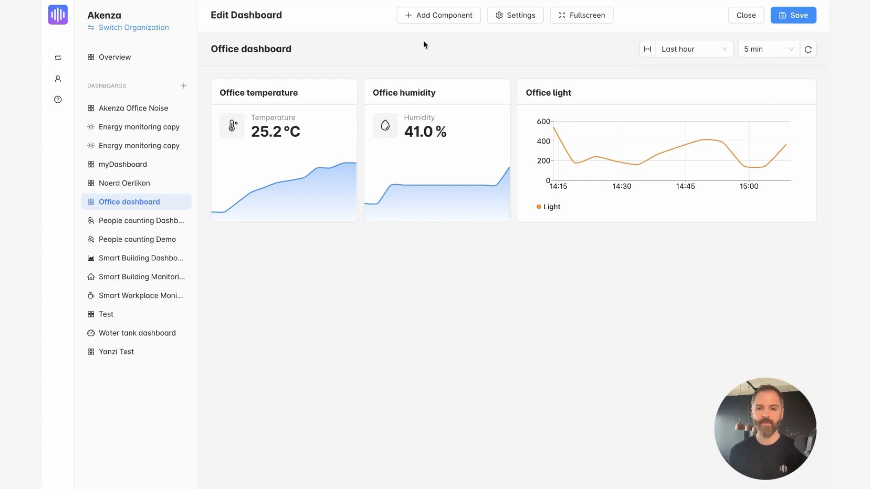
# List the component types available to add after shortening the light chart
pyautogui.click(439, 15)
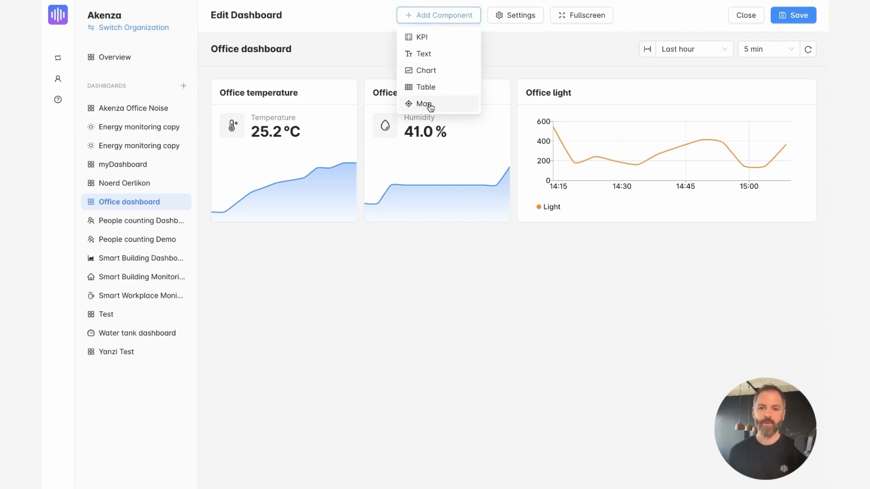
# Add a map component centred on Zürich, Switzerland
pyautogui.click(425, 104)
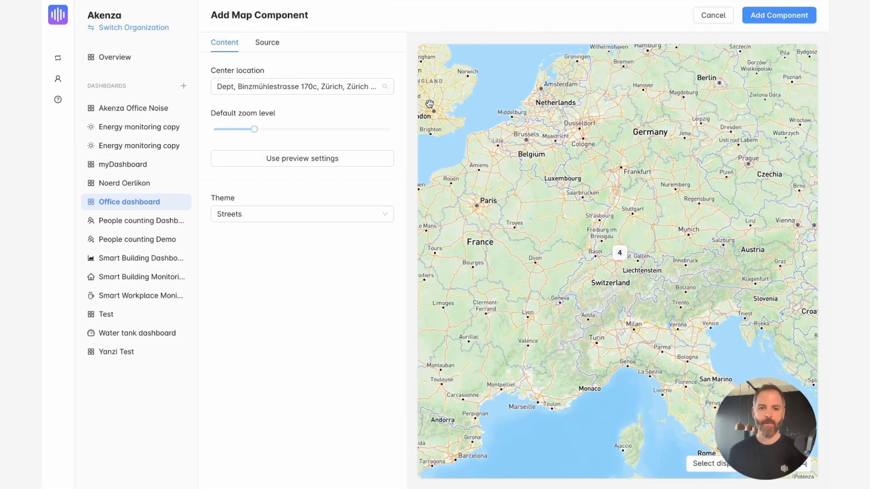
pyautogui.click(300, 86)
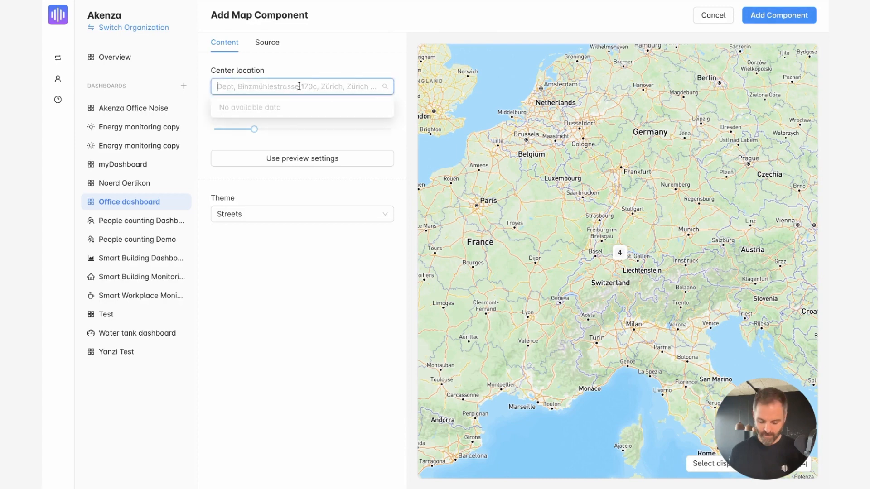
pyautogui.write('zurich')
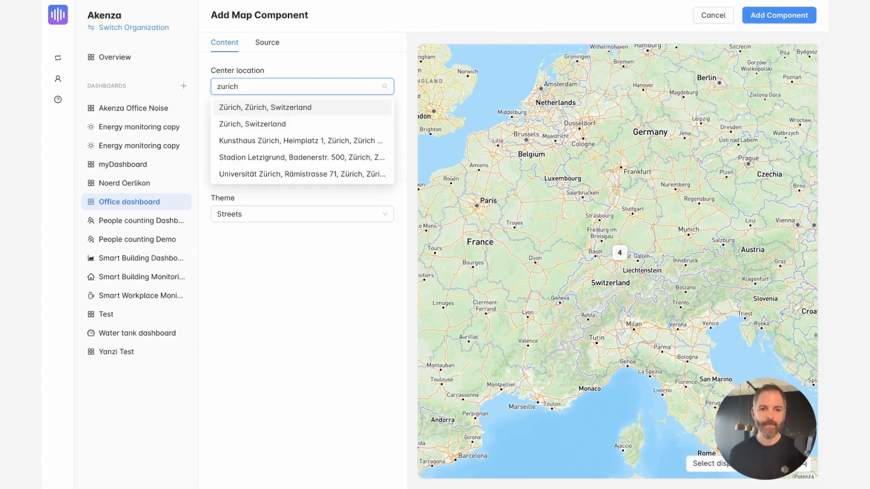
pyautogui.click(265, 107)
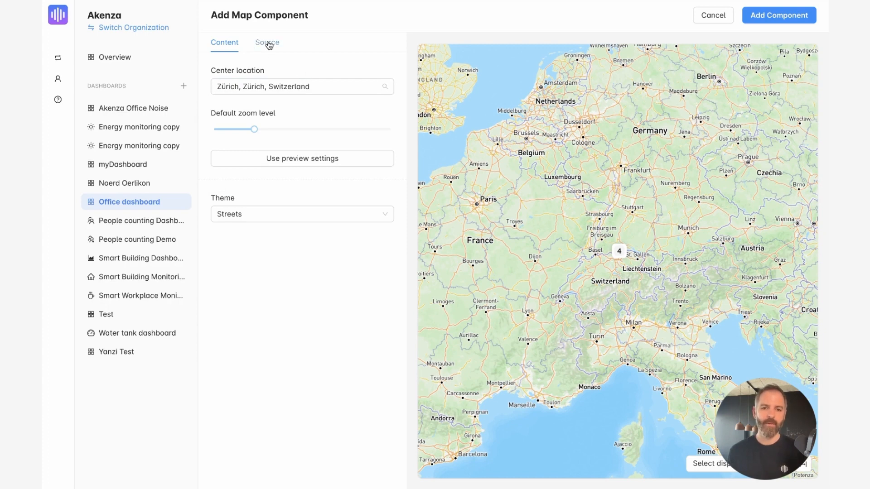
# Name the map layer 'Office' and use the Elsys ERS eye device with a static location field
pyautogui.click(267, 43)
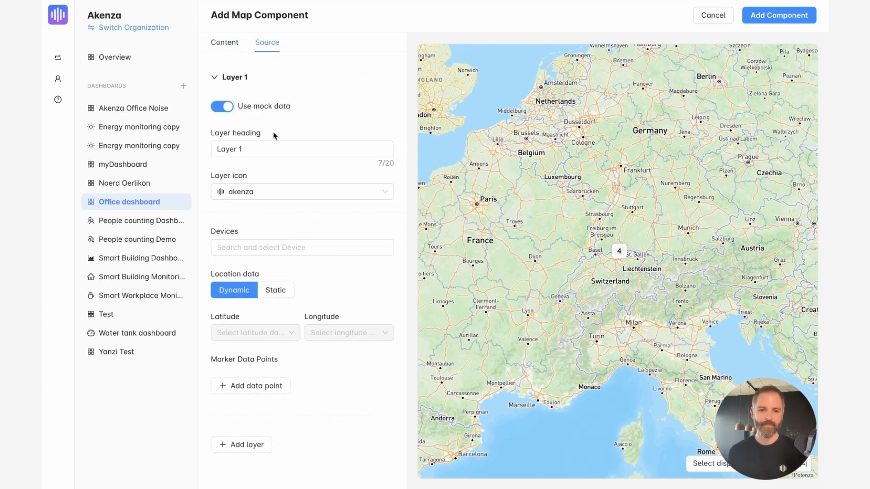
pyautogui.write('Offic')
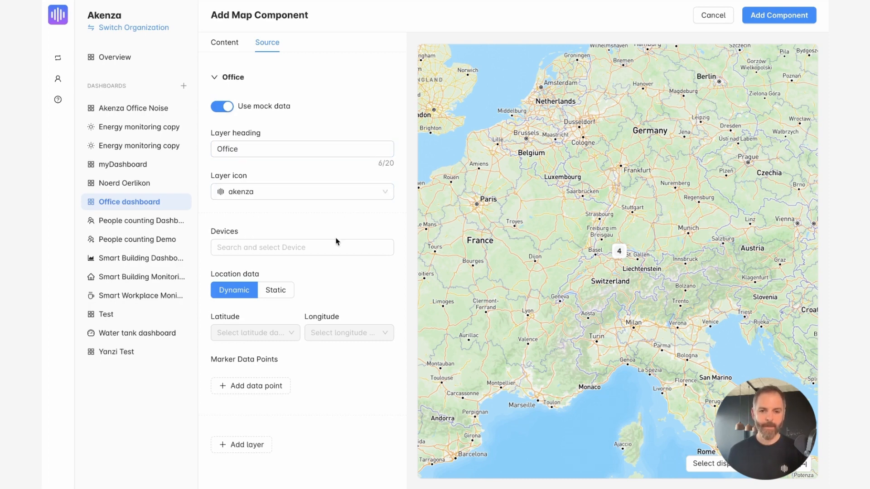
pyautogui.write('els')
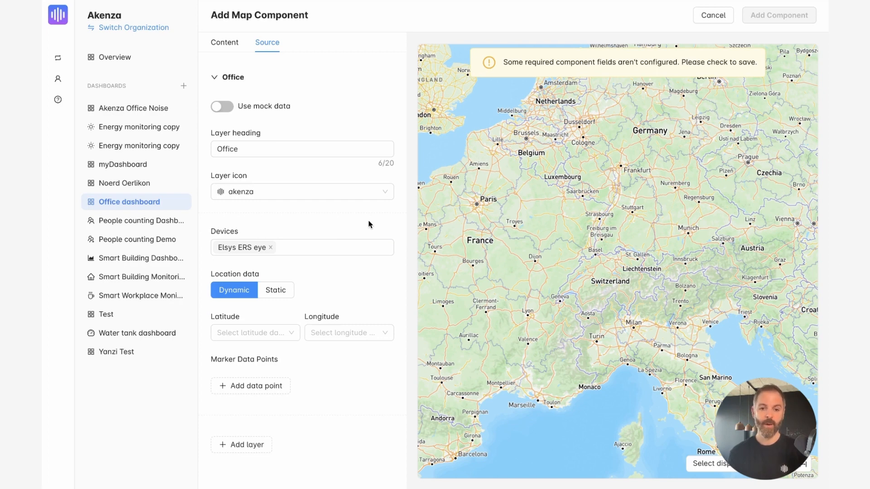
pyautogui.moveTo(341, 273)
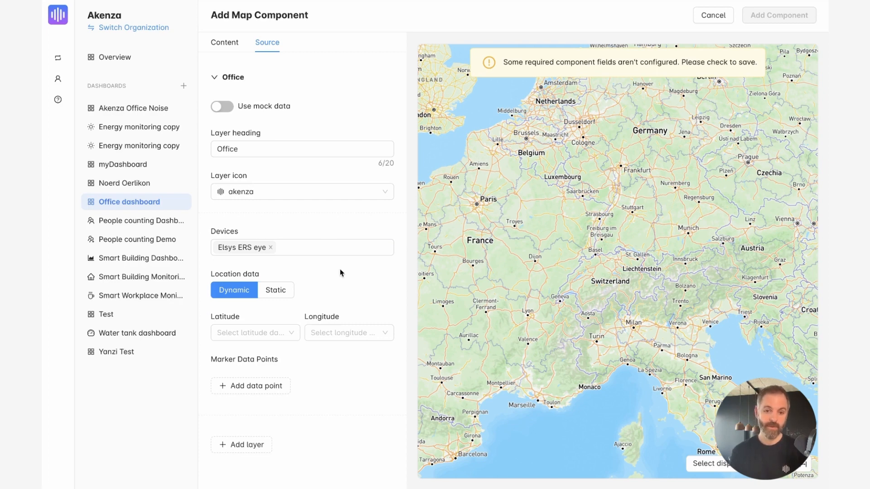
pyautogui.click(275, 290)
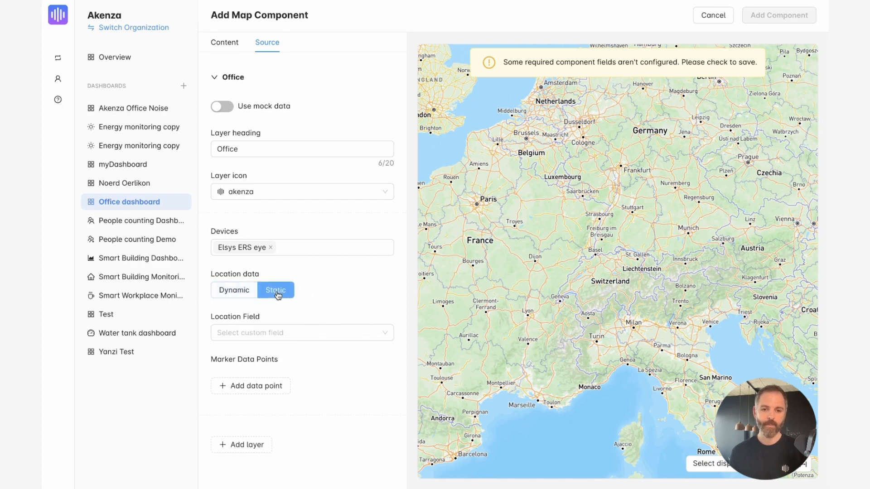
pyautogui.moveTo(338, 276)
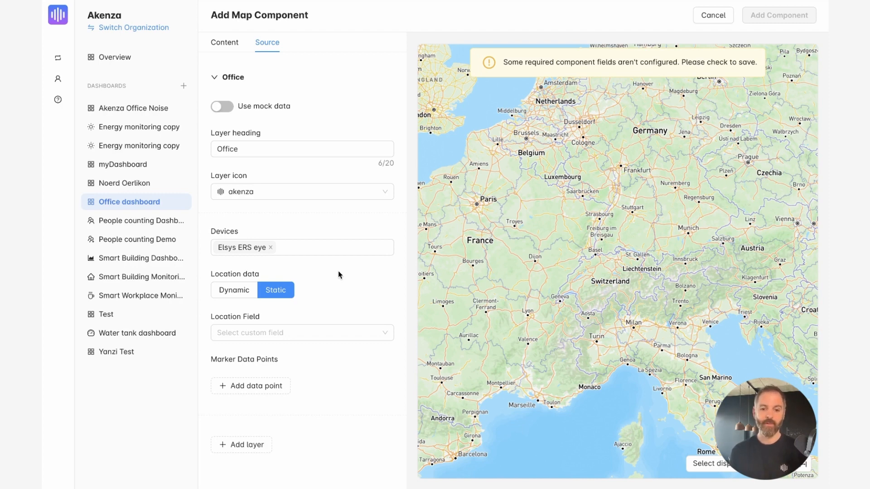
# Choose the Elsys ERS eye's static Location field as the Office layer's position source
pyautogui.click(301, 333)
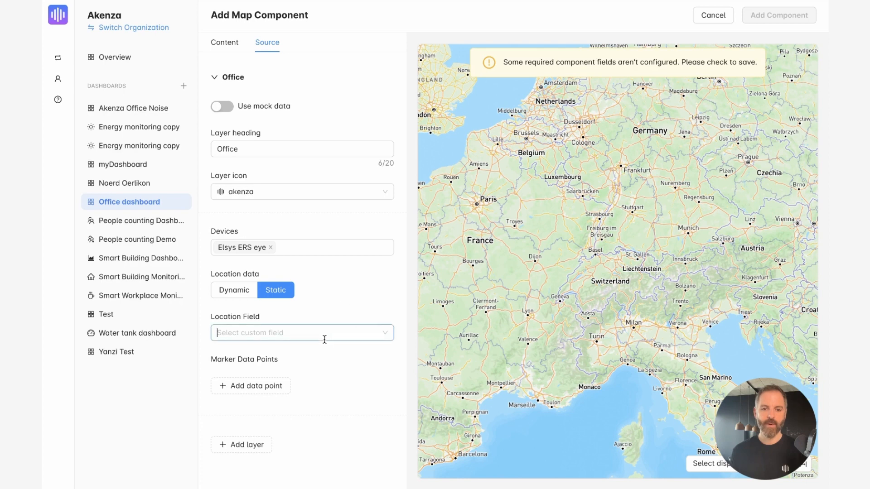
pyautogui.click(302, 332)
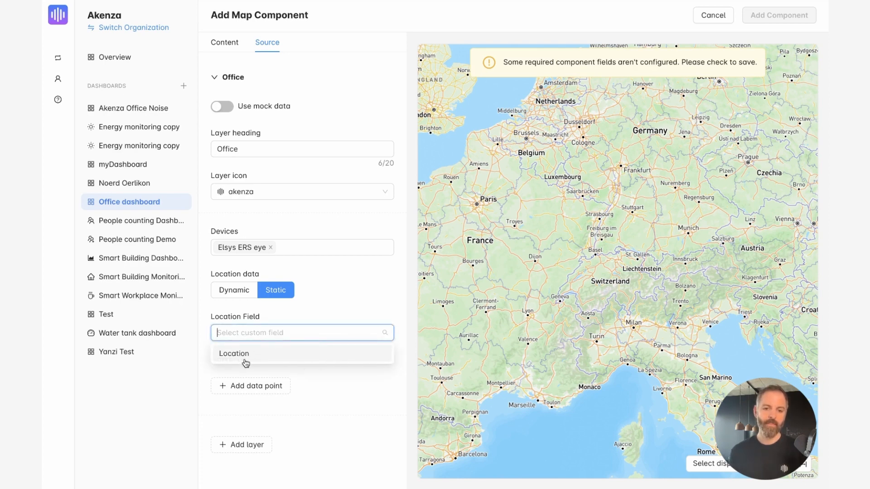
pyautogui.click(234, 353)
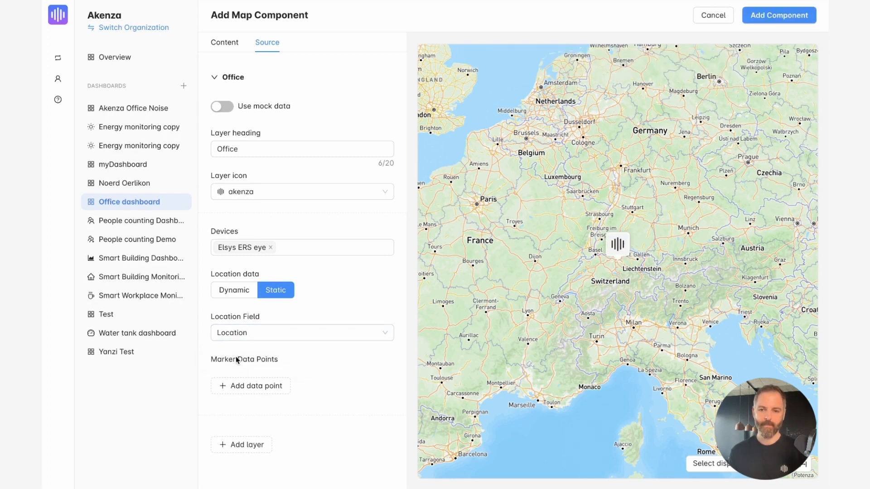
pyautogui.moveTo(243, 352)
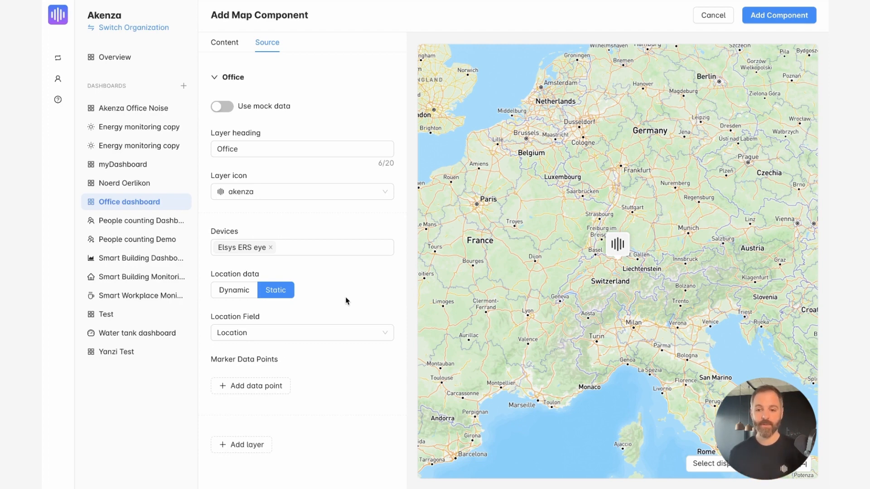
pyautogui.moveTo(317, 307)
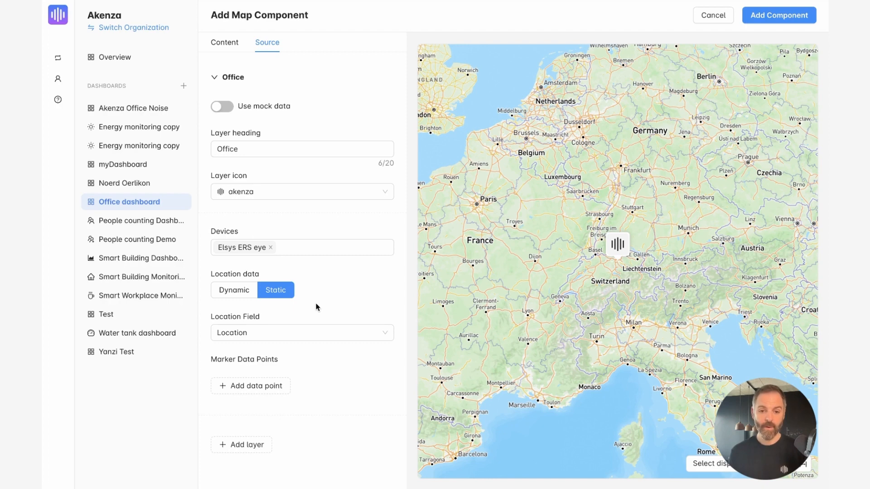
# Add three marker data points: Default / Temperature, Default / Humidity and Default / Light
pyautogui.click(251, 386)
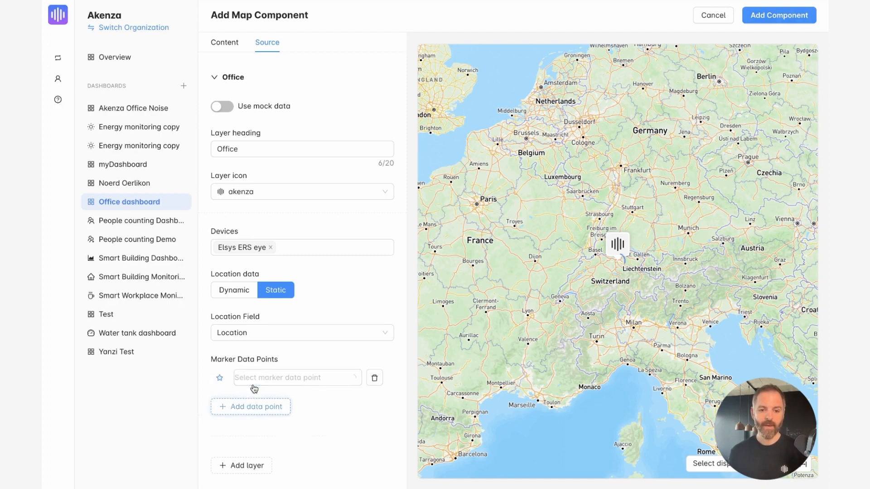
pyautogui.click(296, 377)
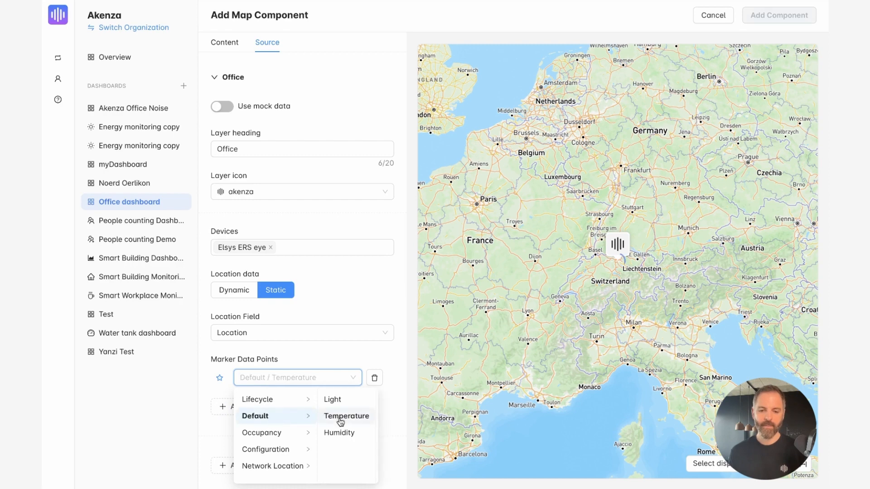
pyautogui.click(347, 416)
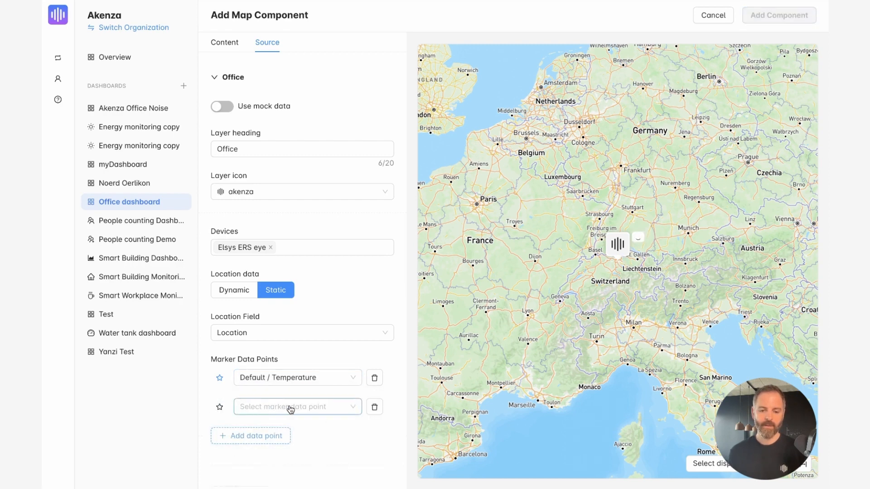
pyautogui.click(297, 407)
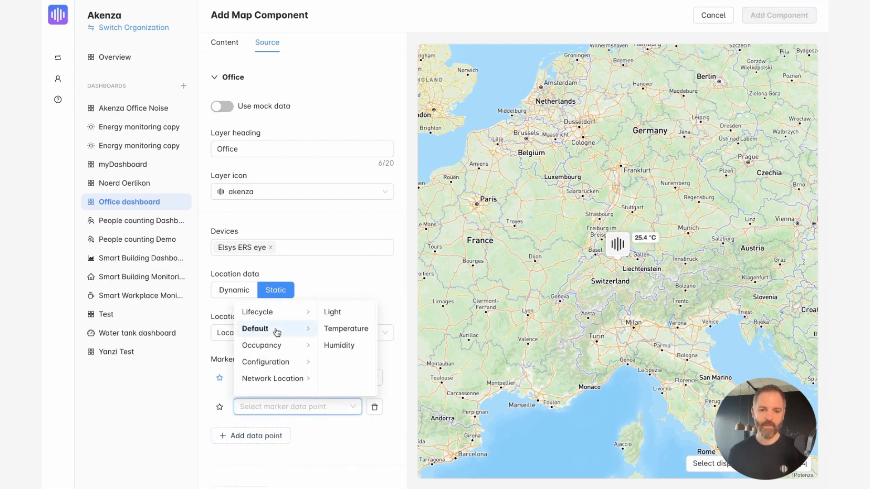
pyautogui.click(339, 345)
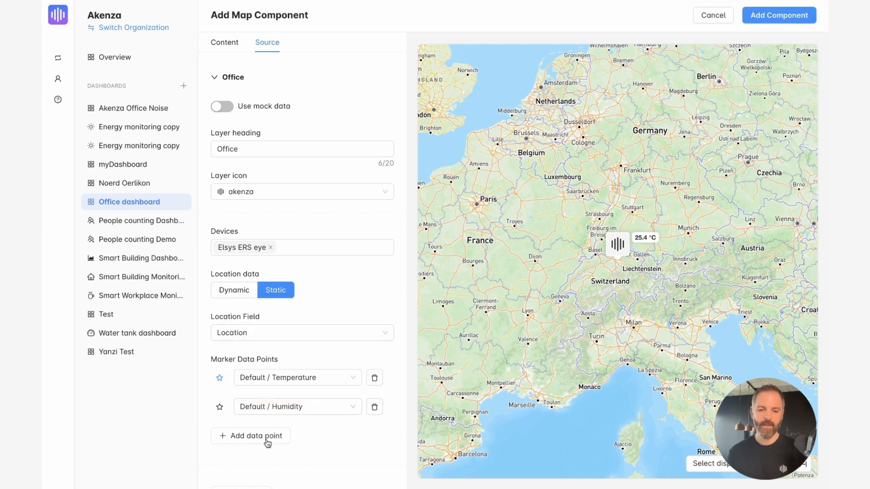
pyautogui.click(250, 436)
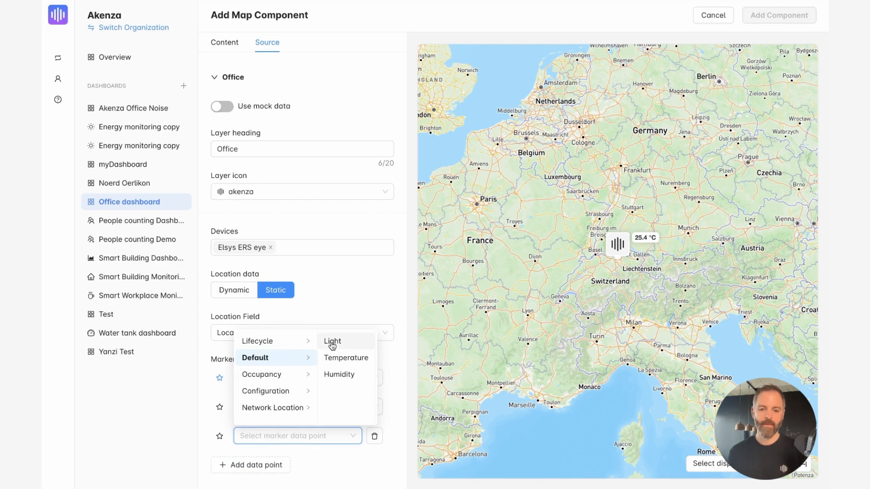
pyautogui.click(332, 342)
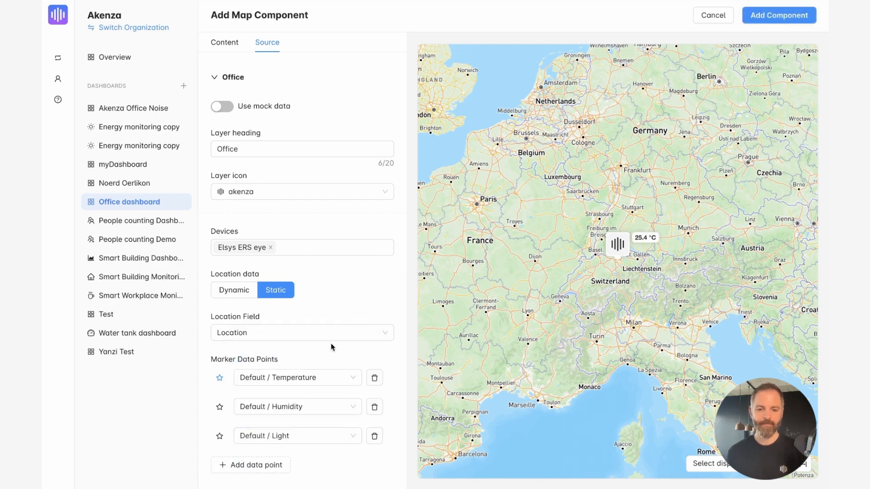
pyautogui.moveTo(778, 20)
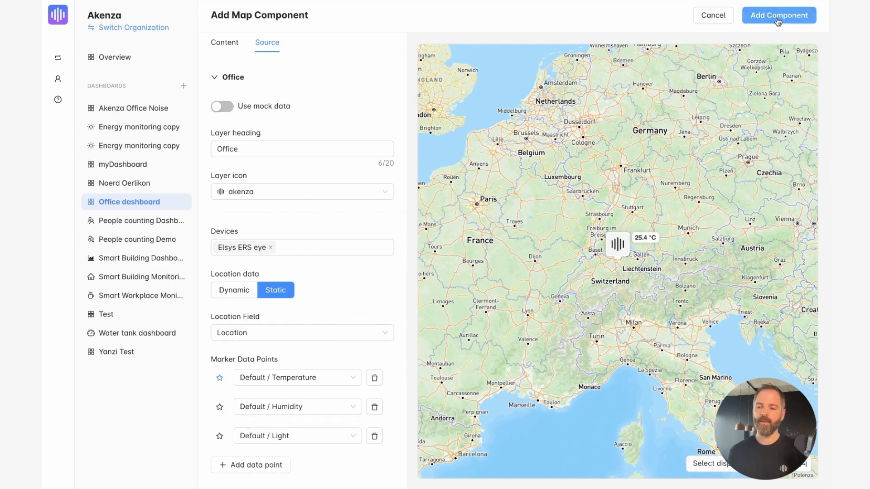
# Place the finished Office map component onto the dashboard below the KPI cards
pyautogui.click(778, 15)
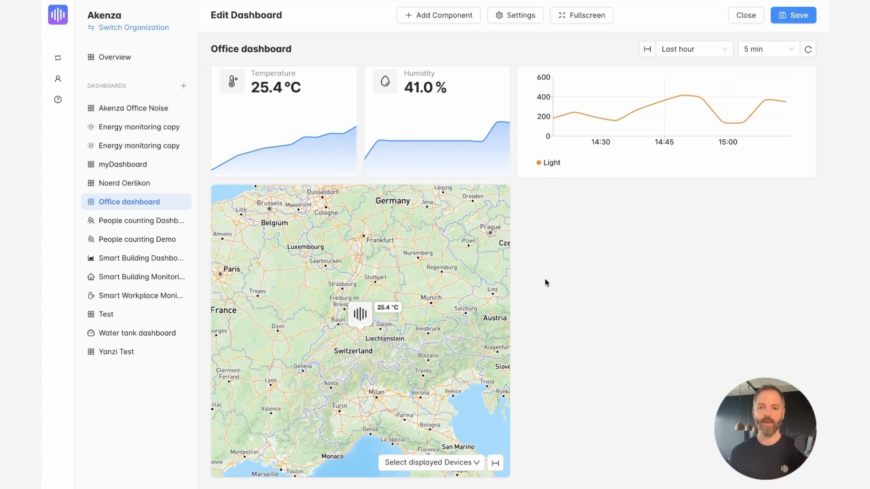
pyautogui.moveTo(426, 49)
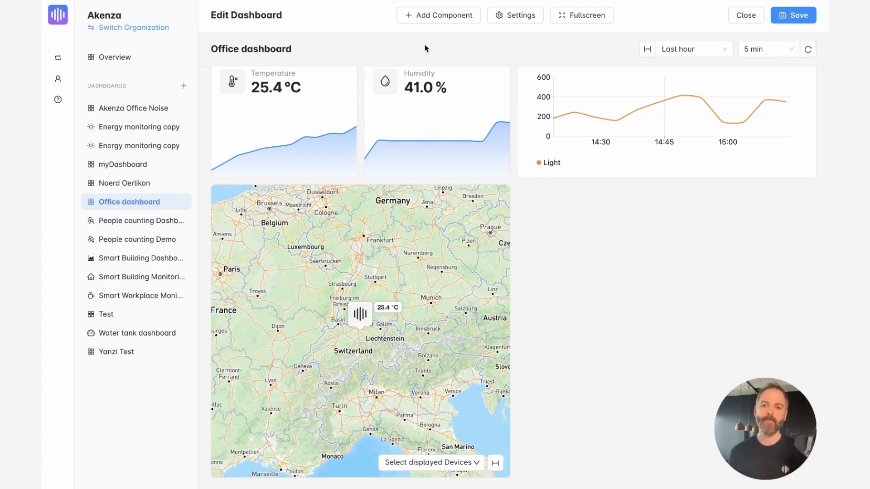
# Add text headings 'Office measurement' and 'Light in the office' to the dashboard
pyautogui.click(438, 15)
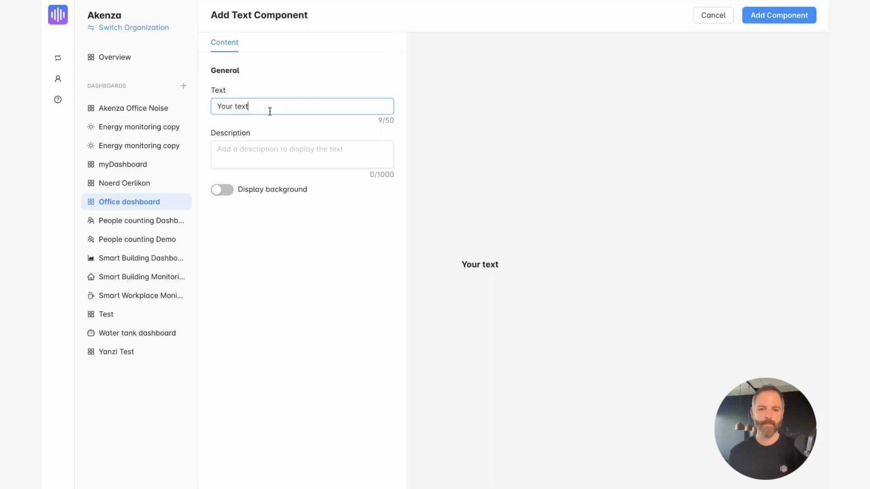
pyautogui.write('Office measurement')
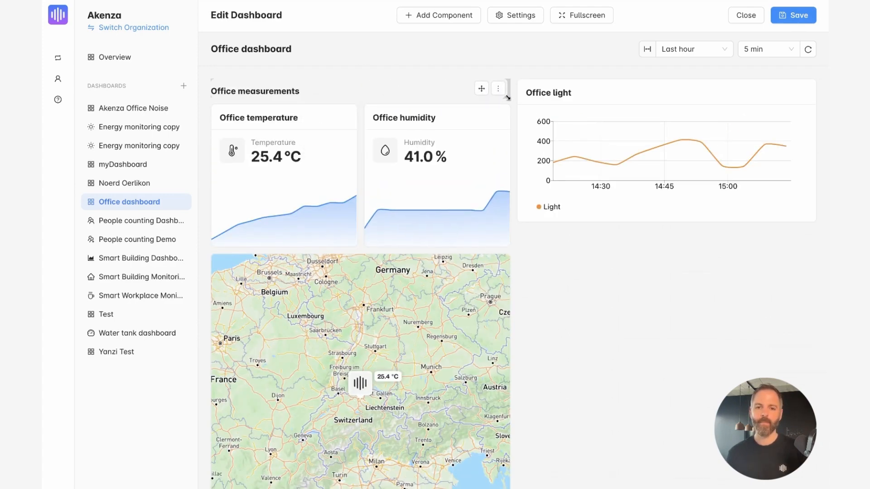
pyautogui.click(438, 16)
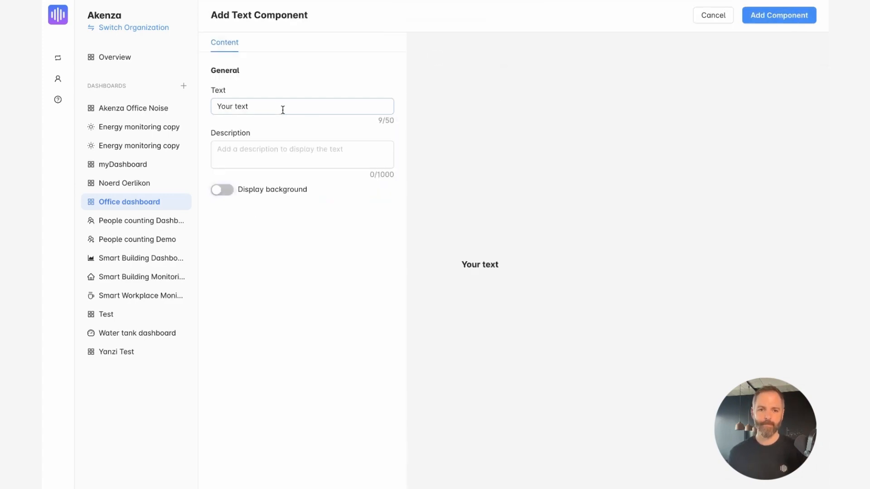
pyautogui.write('Light in the office')
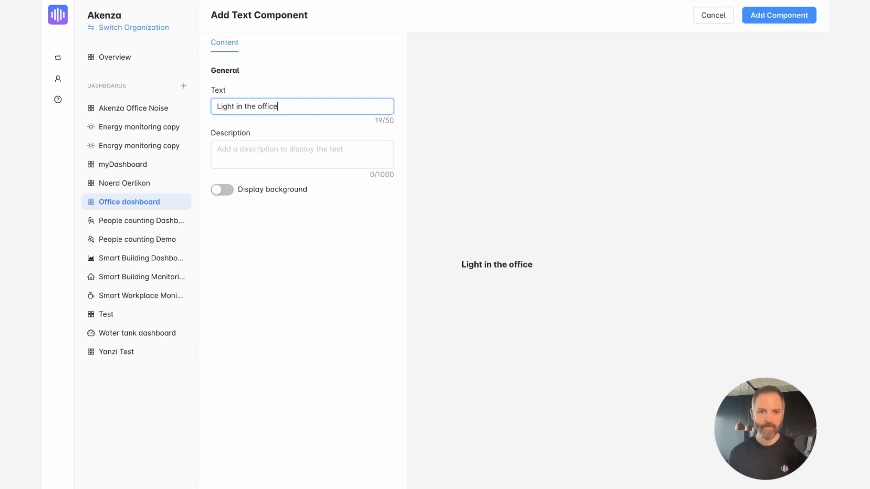
pyautogui.click(778, 16)
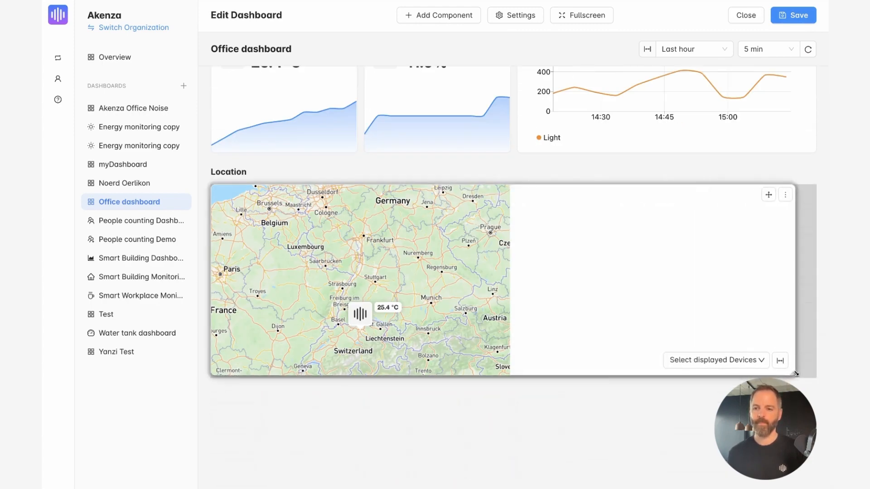
# Adjust the humidity card's options to rearrange the dashboard layout
pyautogui.click(501, 114)
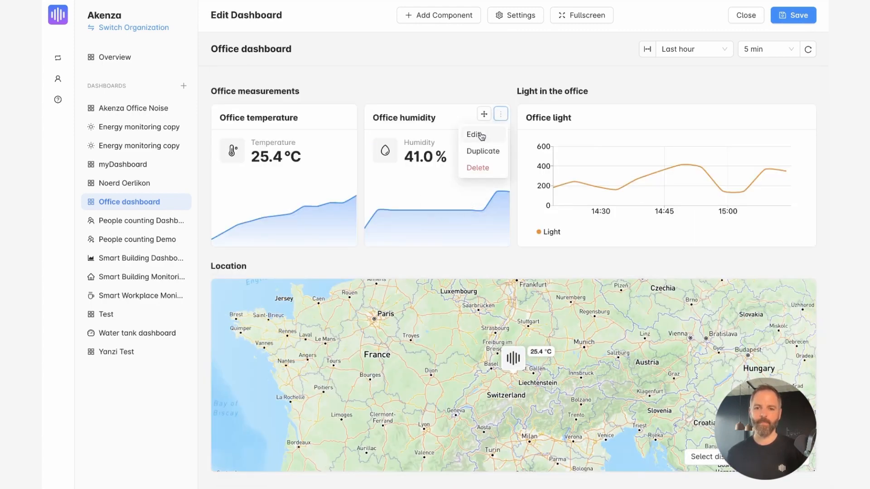
pyautogui.click(474, 134)
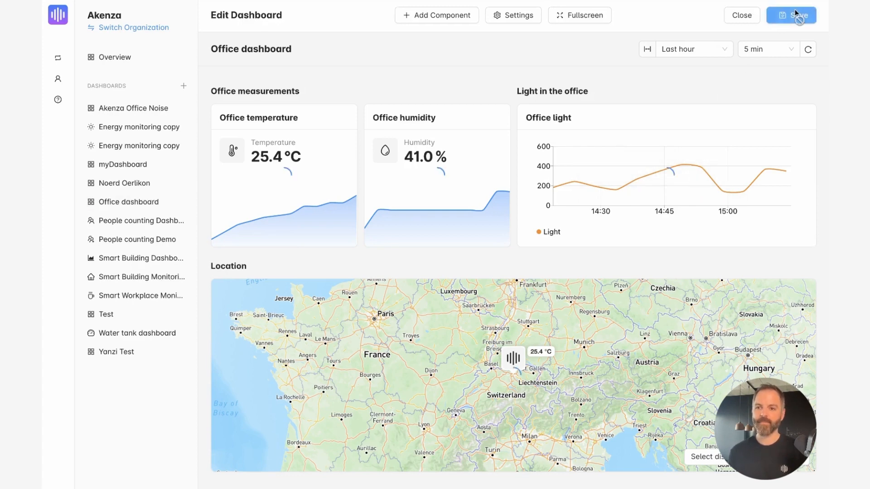
# Save the Office dashboard and switch its time range to Last 24h
pyautogui.click(791, 15)
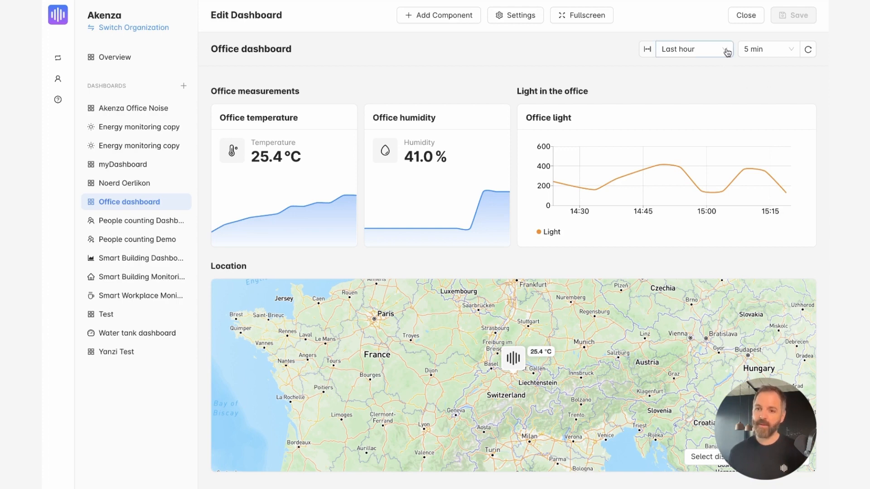
pyautogui.click(693, 49)
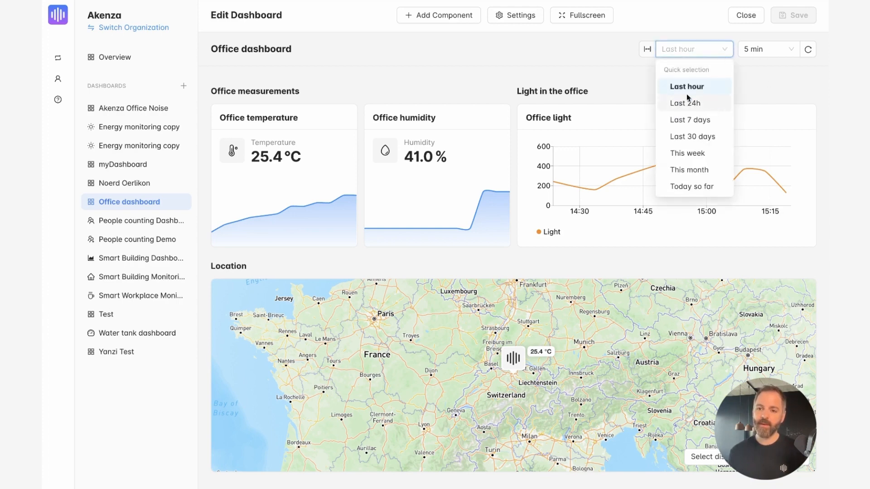
pyautogui.click(685, 103)
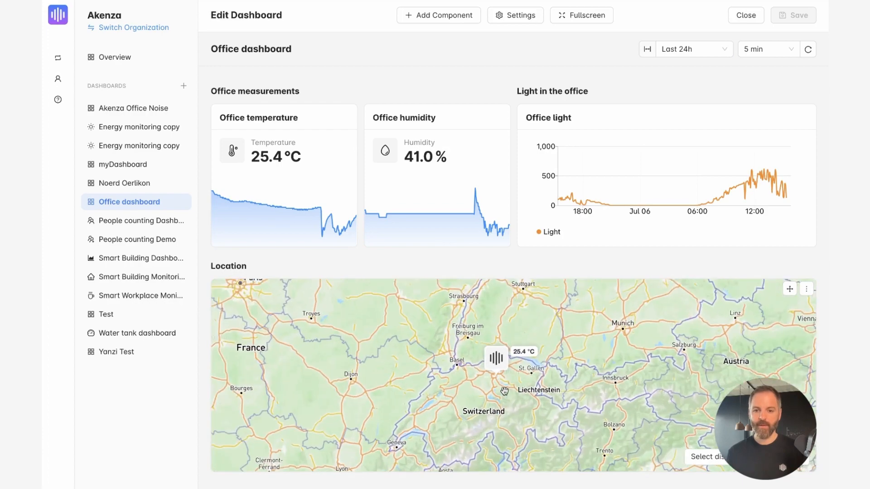
pyautogui.scroll(-3)
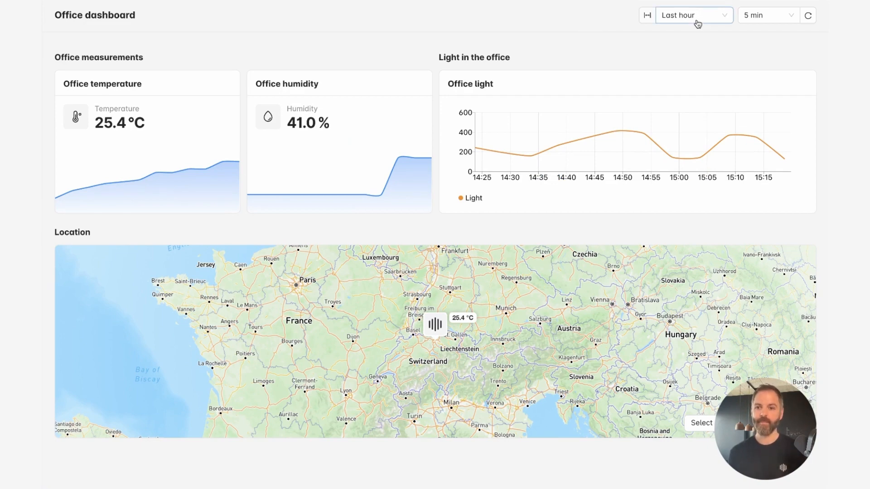
# Set the fullscreen dashboard's time range to Last 24h
pyautogui.click(694, 15)
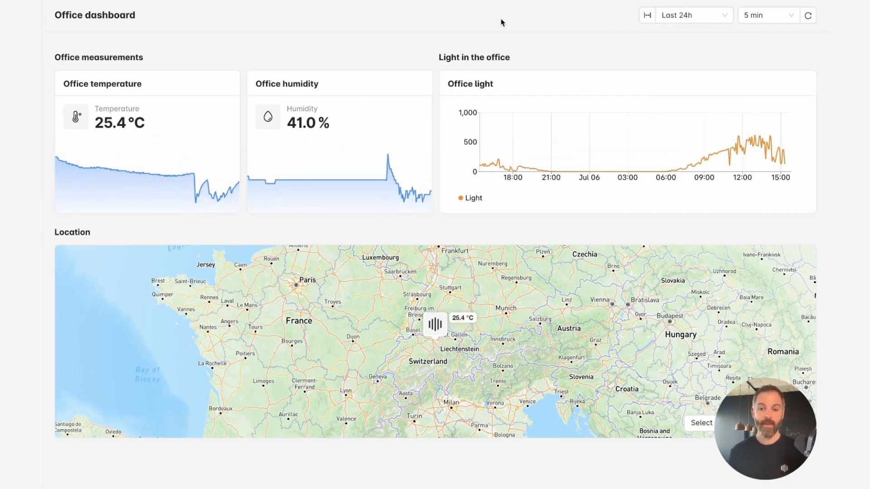